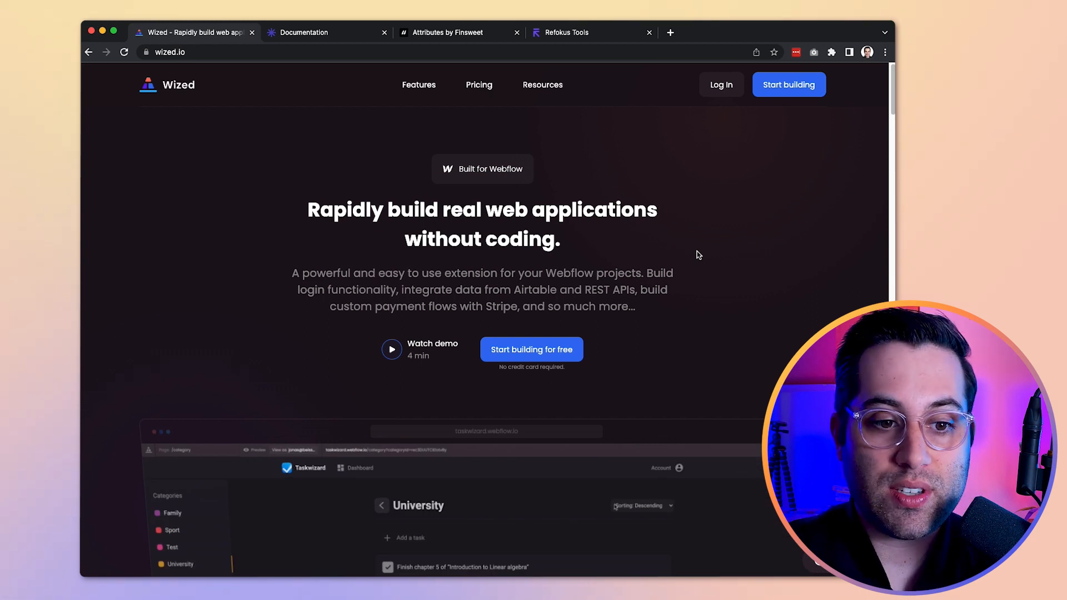
Scroll the Wized homepage past the hero to the demo preview and three How It Works steps
left_click(643, 506)
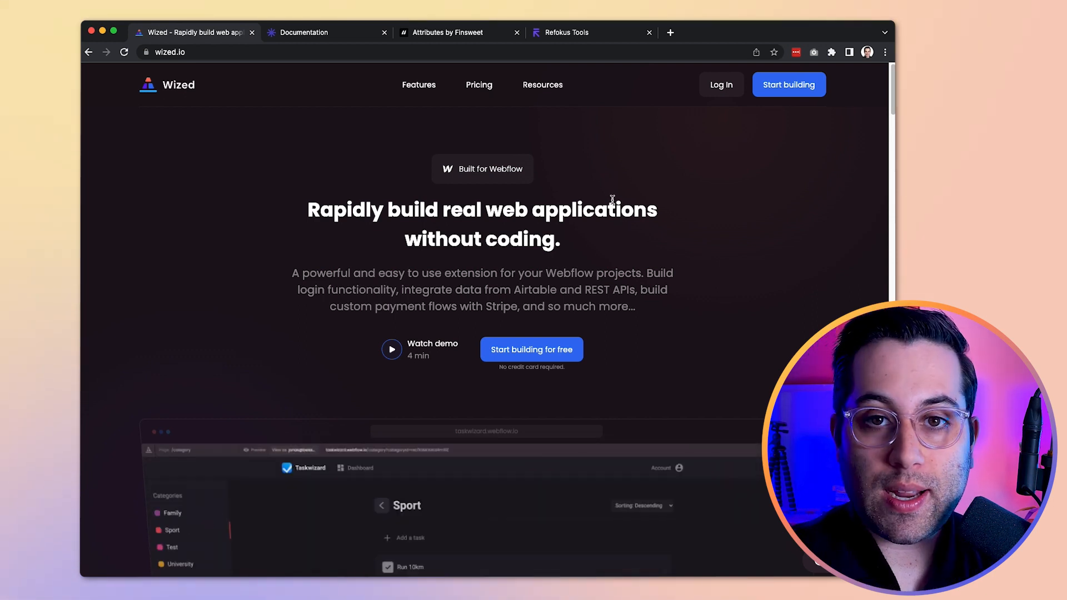
scroll("down", 3)
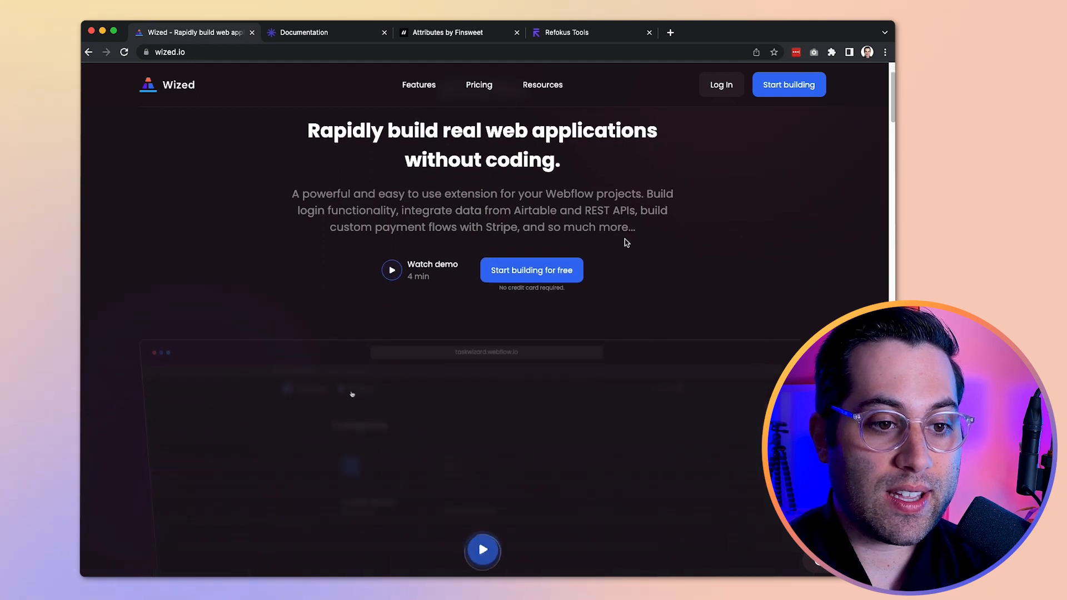
scroll("down", 3)
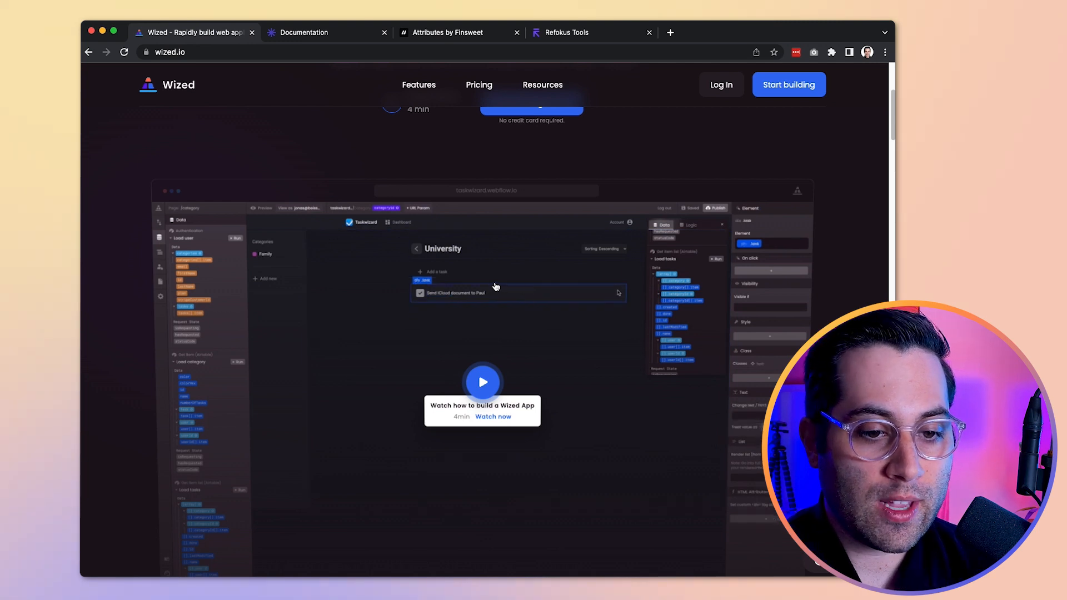
scroll("down", 3)
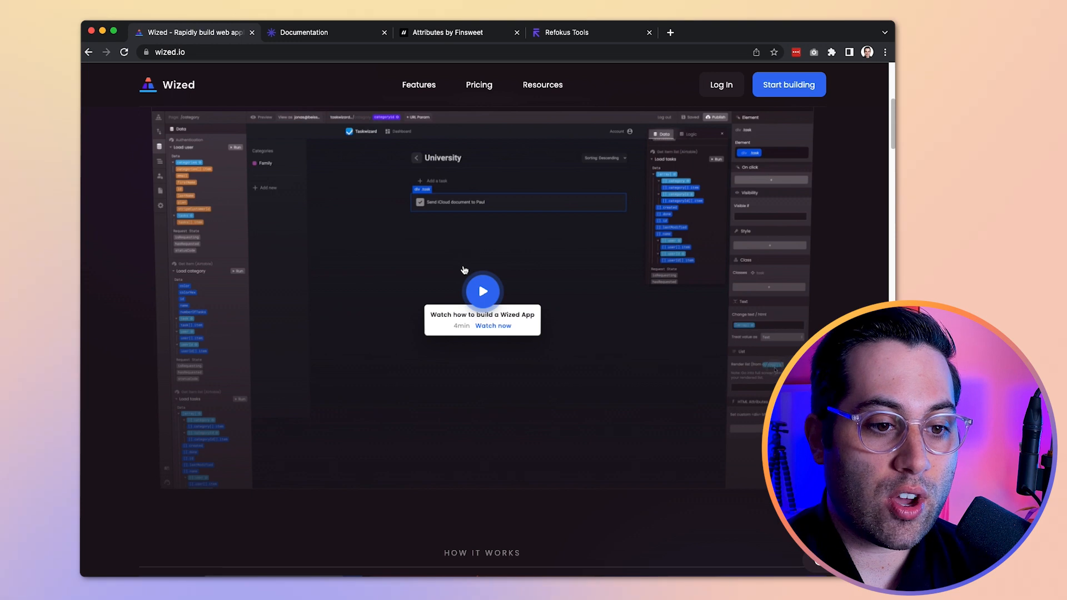
scroll("down", 3)
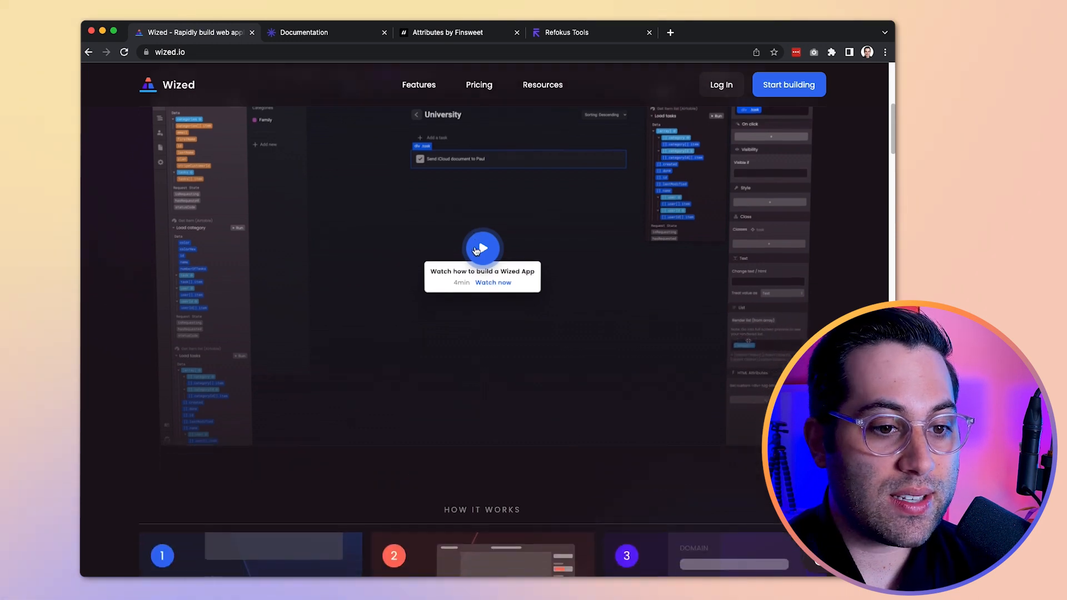
scroll("down", 3)
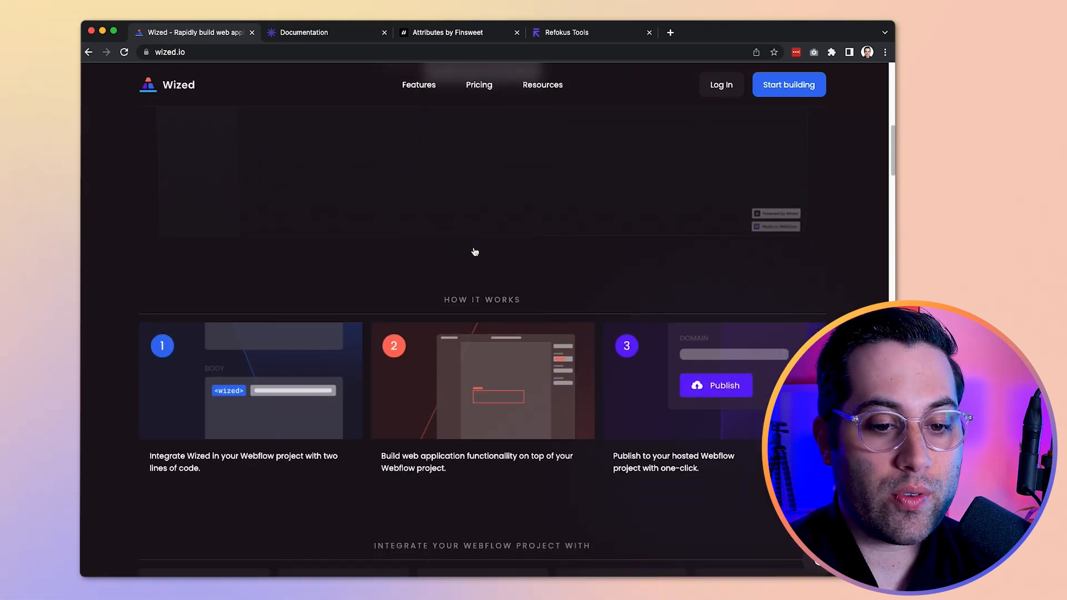
scroll("down", 3)
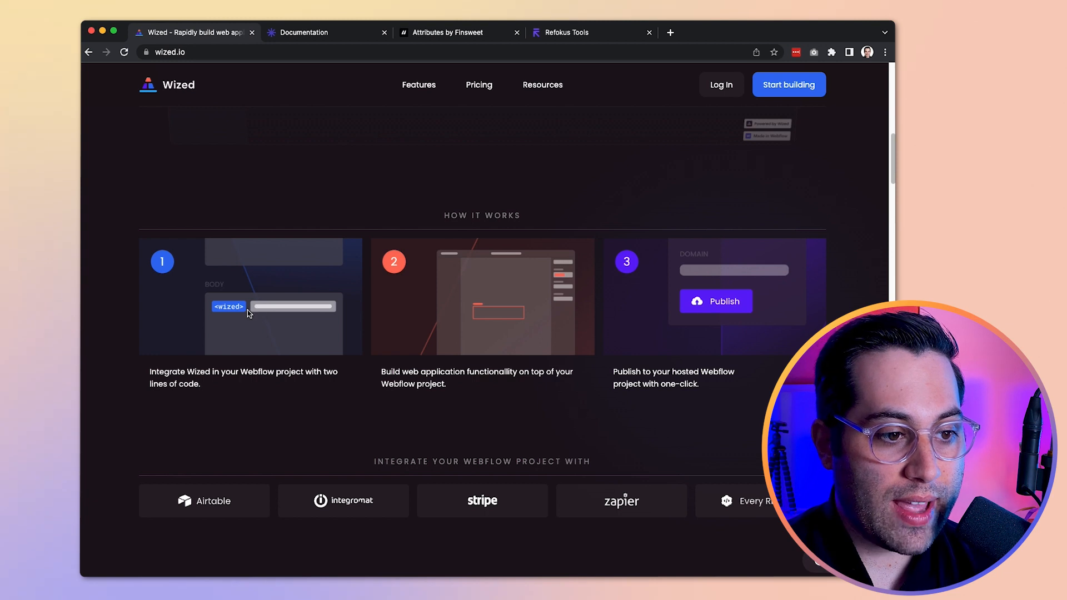
mouse_move(335, 317)
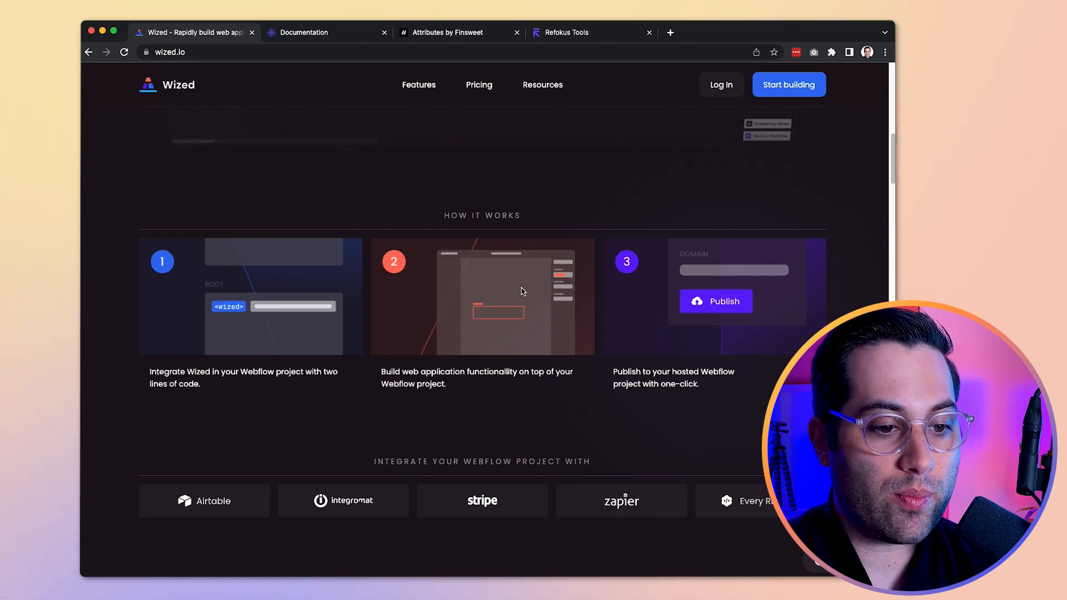
mouse_move(580, 265)
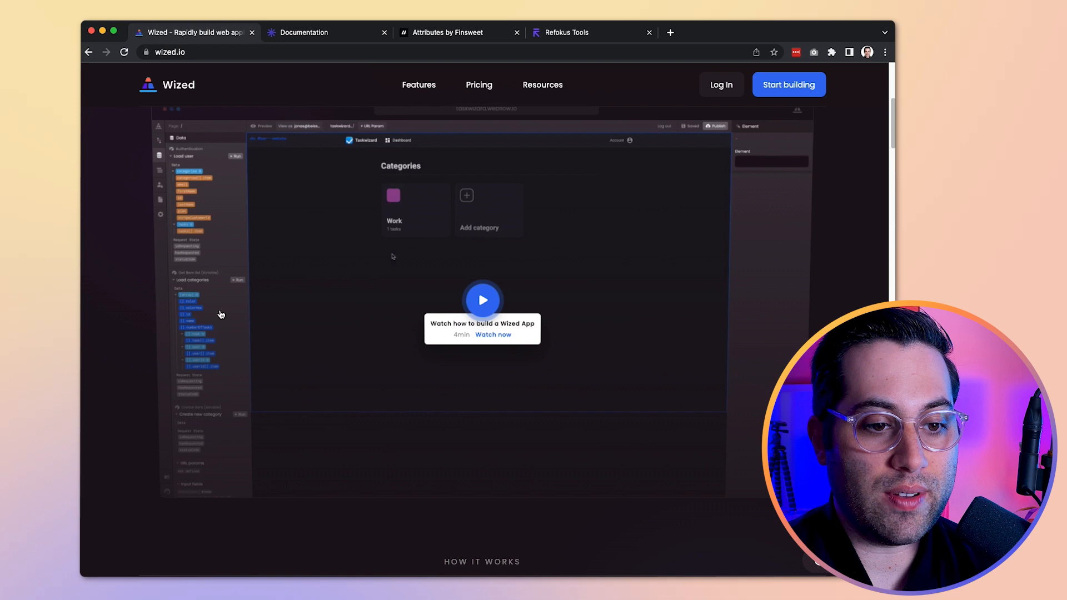
scroll("down", 3)
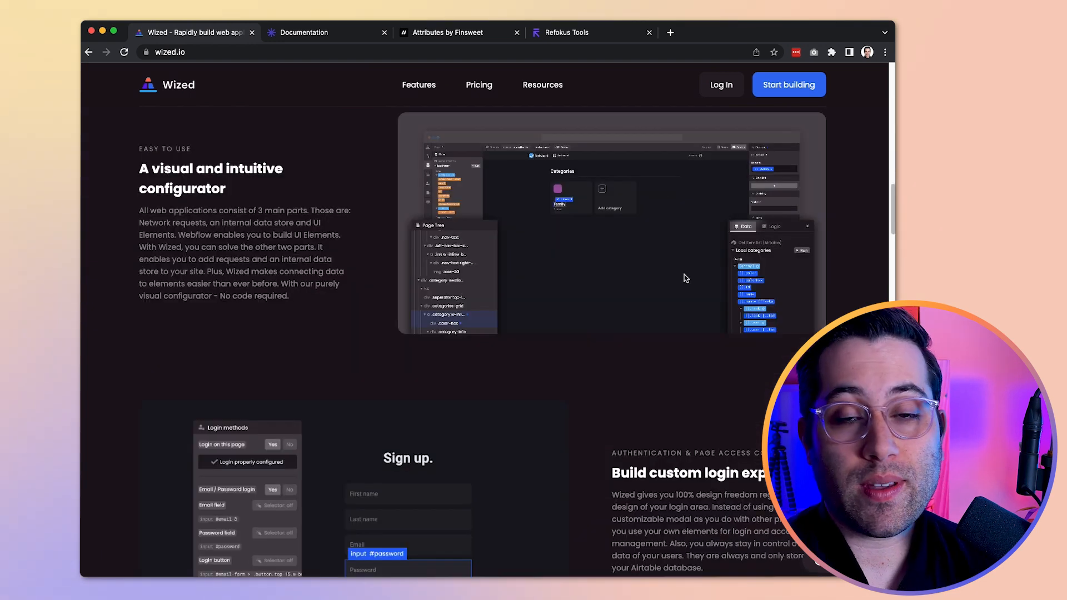
scroll("down", 3)
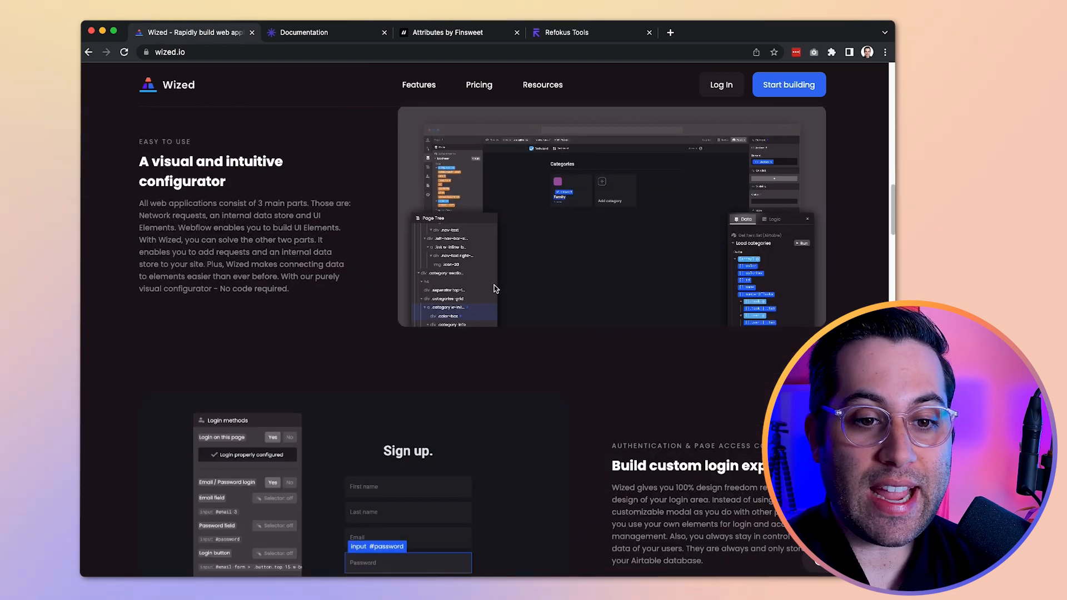
scroll("down", 3)
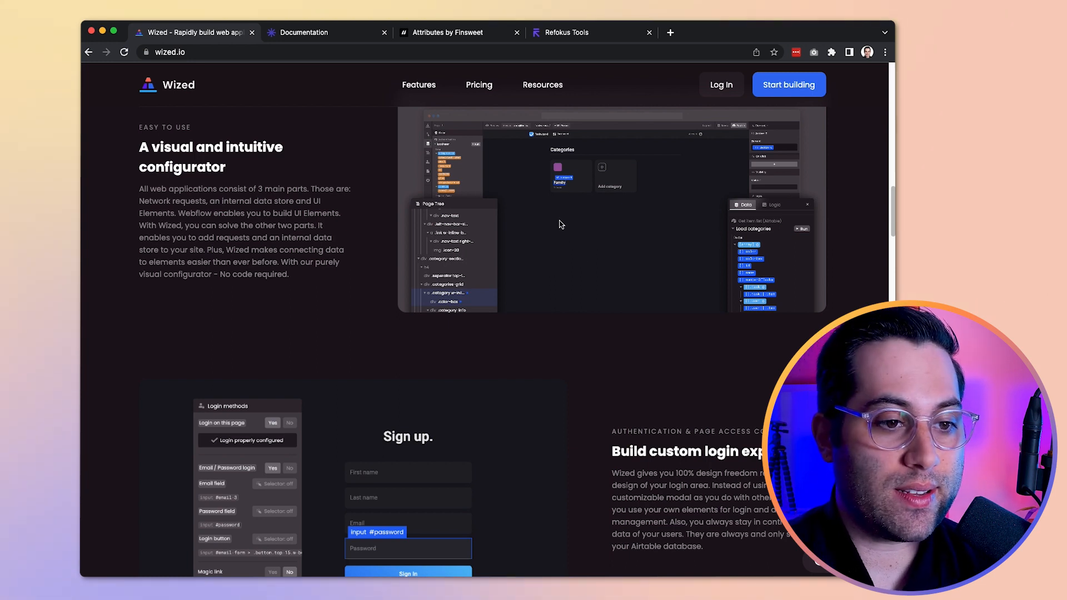
scroll("down", 3)
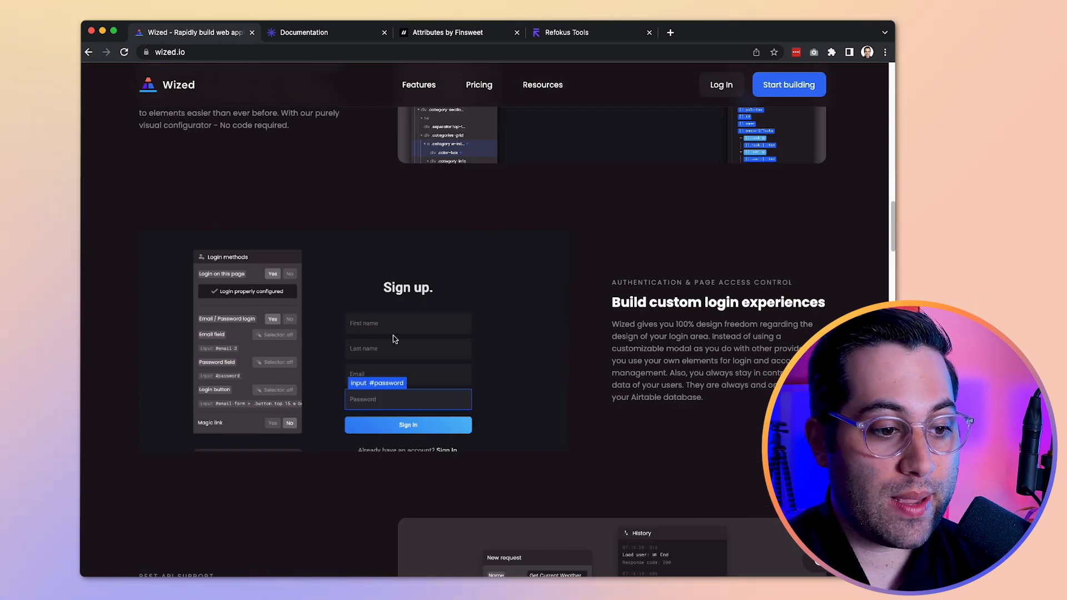
scroll("down", 3)
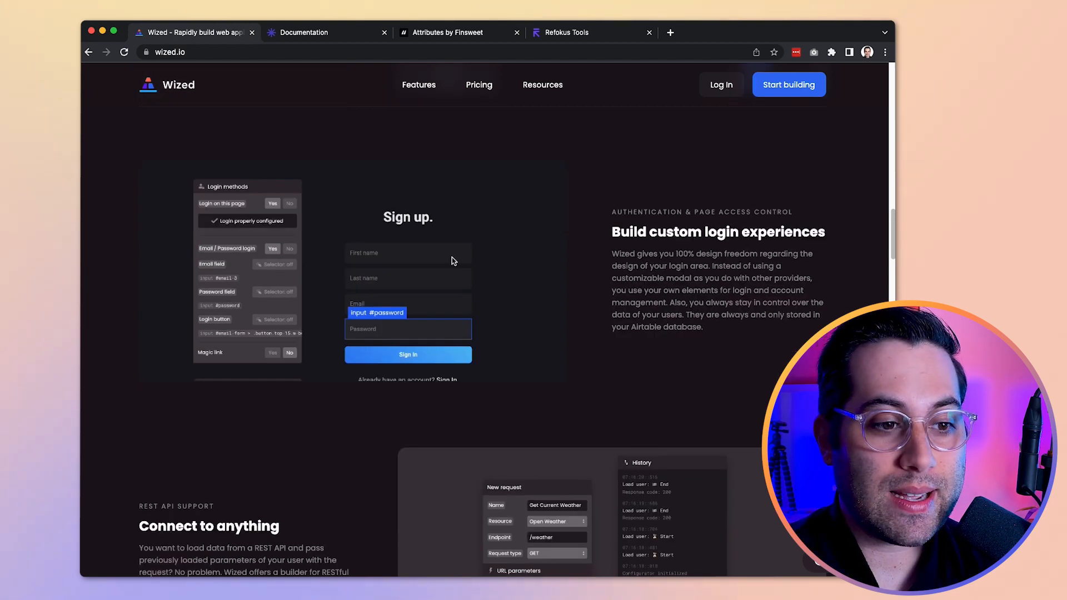
mouse_move(318, 299)
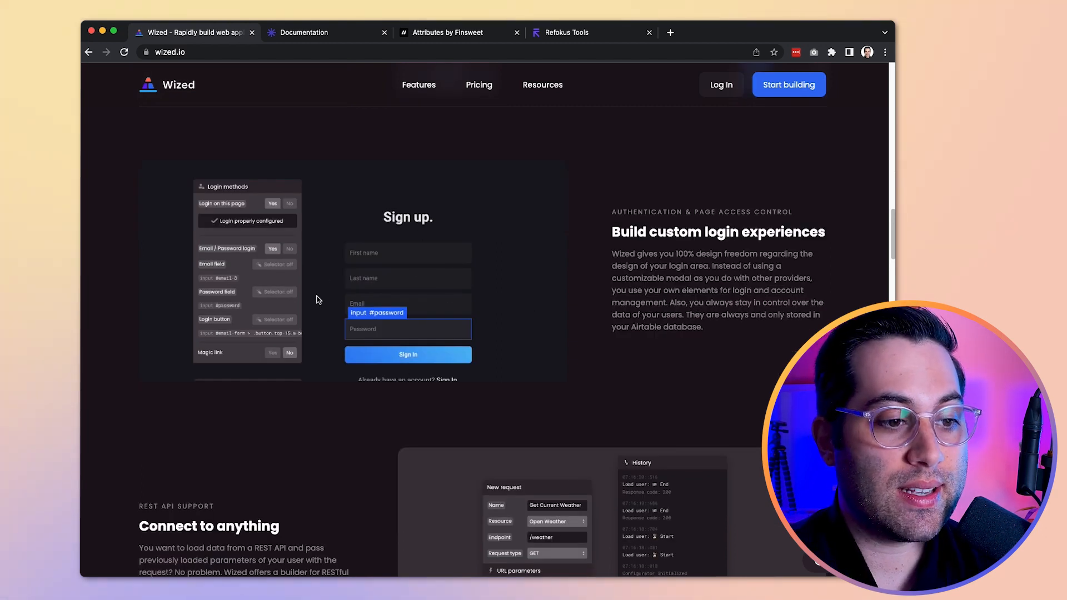
mouse_move(389, 280)
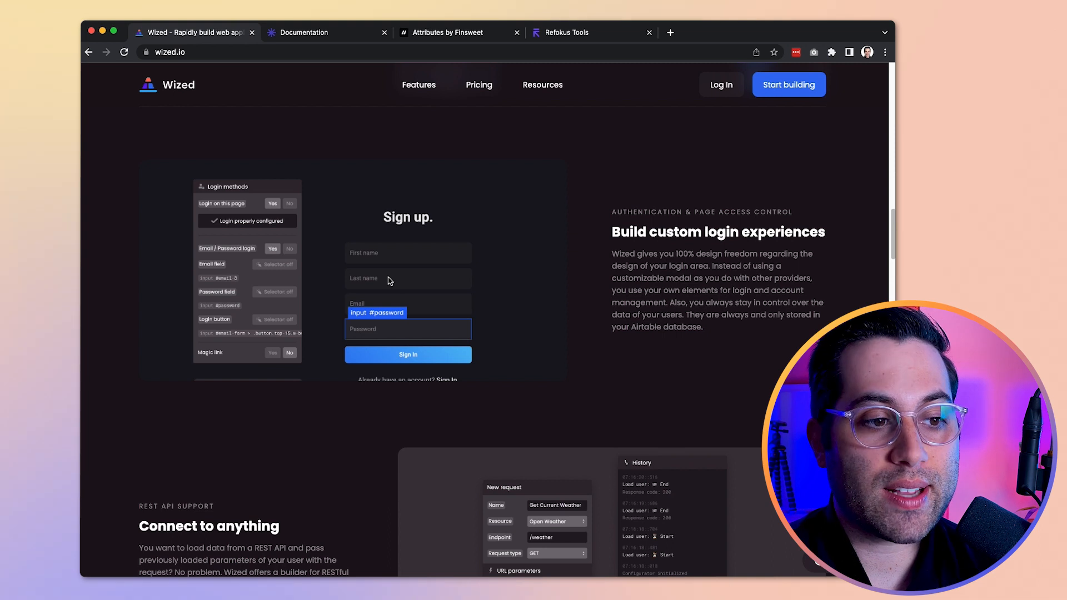
mouse_move(478, 231)
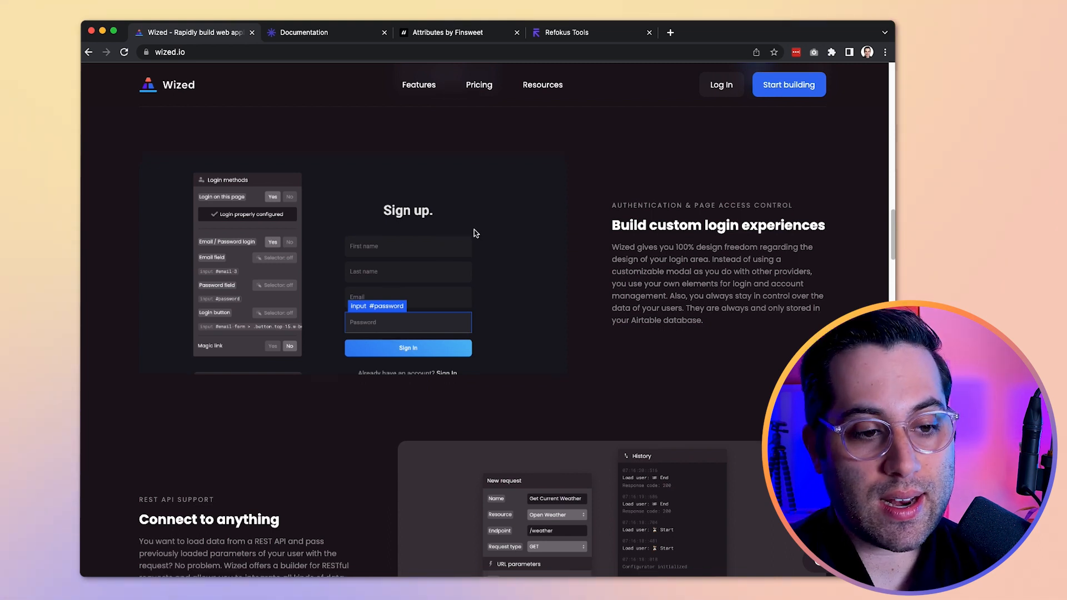
scroll("down", 3)
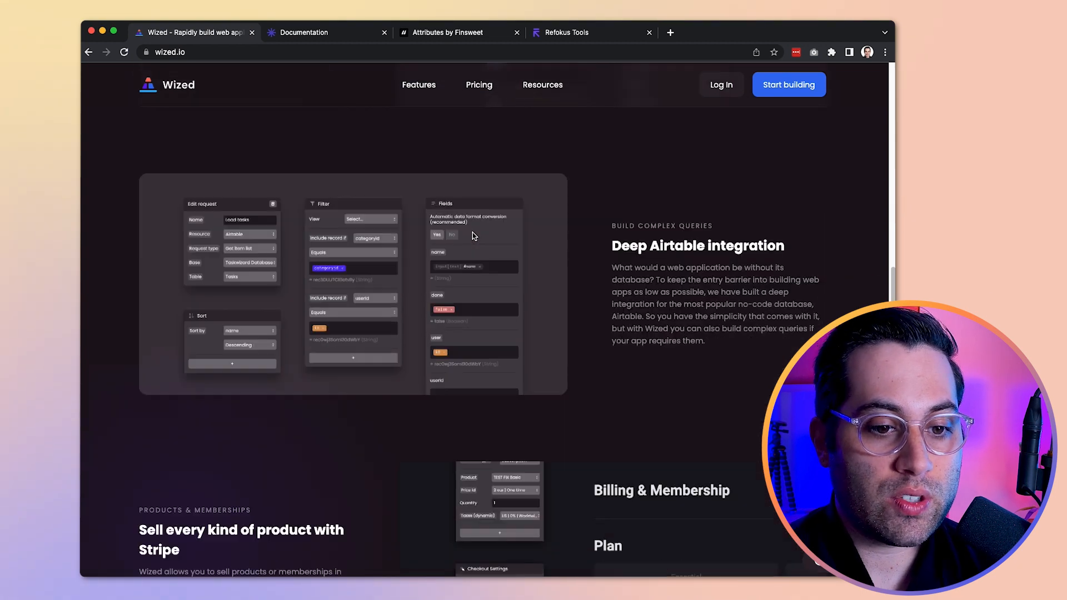
scroll("down", 3)
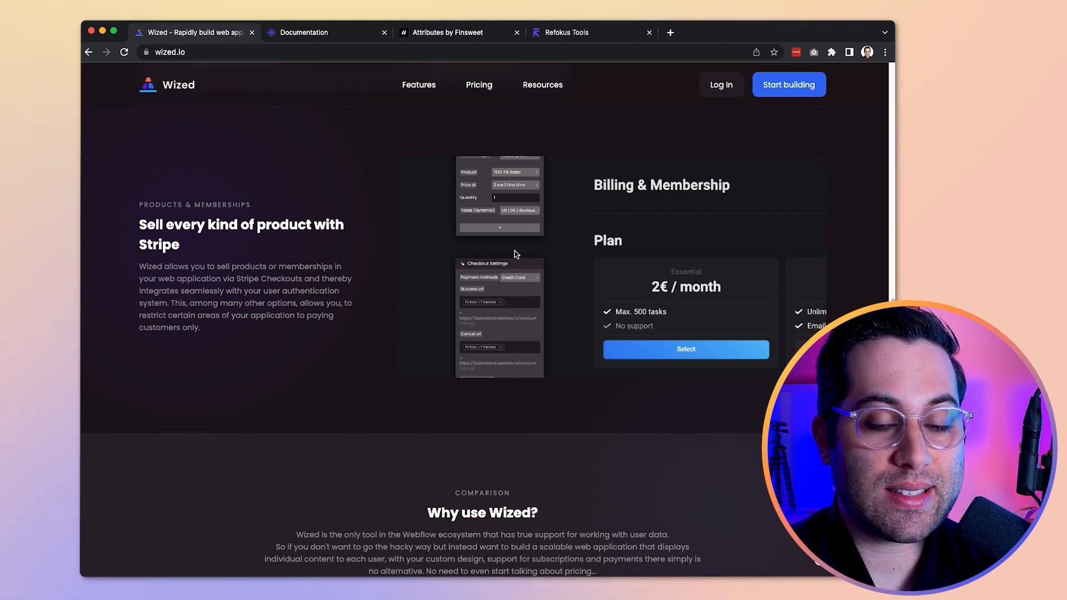
scroll("down", 3)
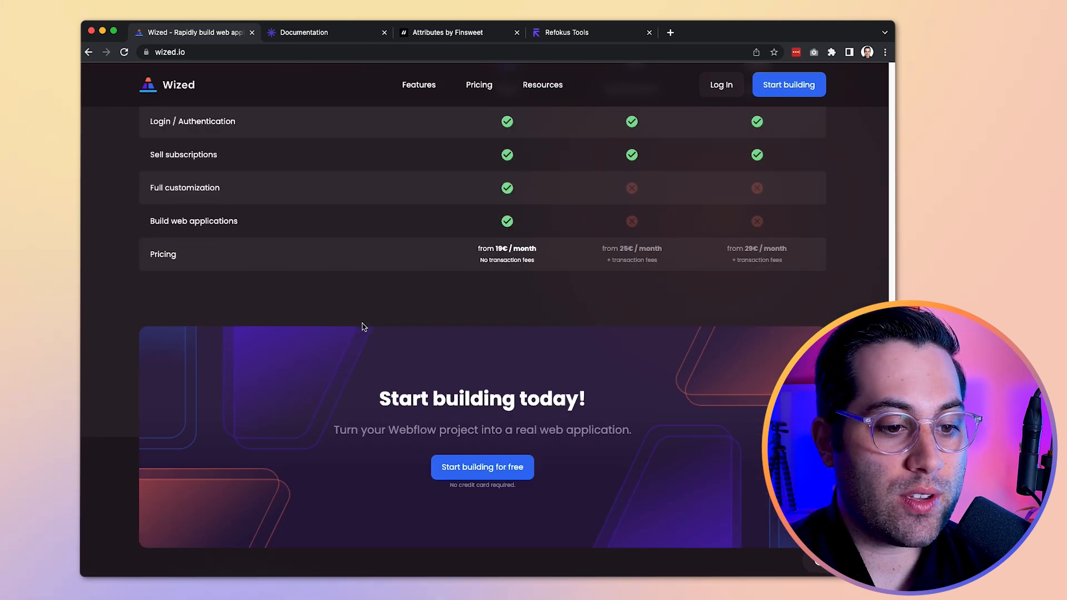
scroll("down", 3)
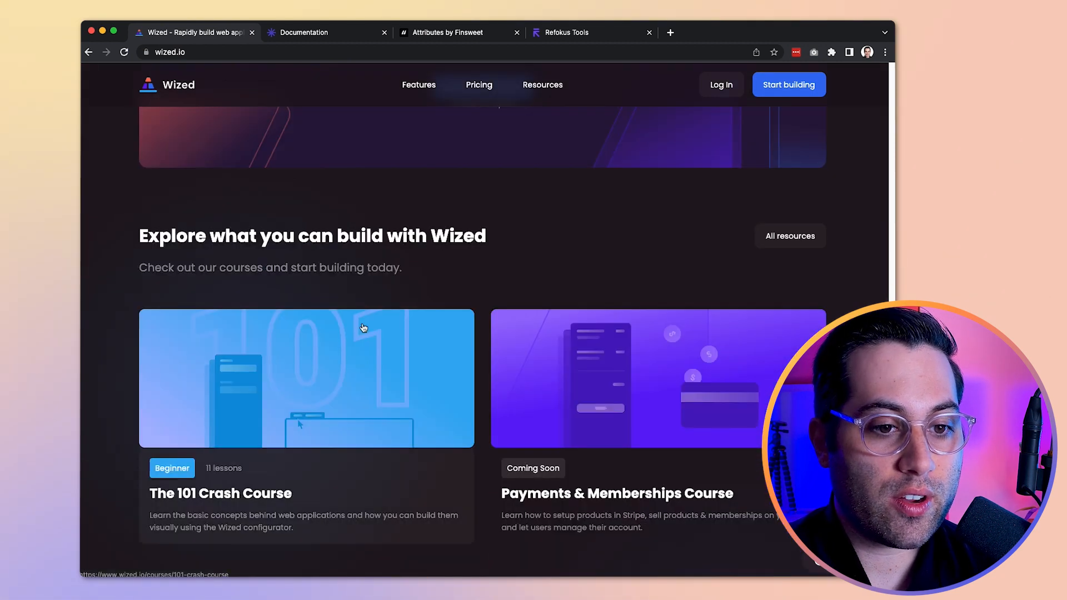
scroll("down", 3)
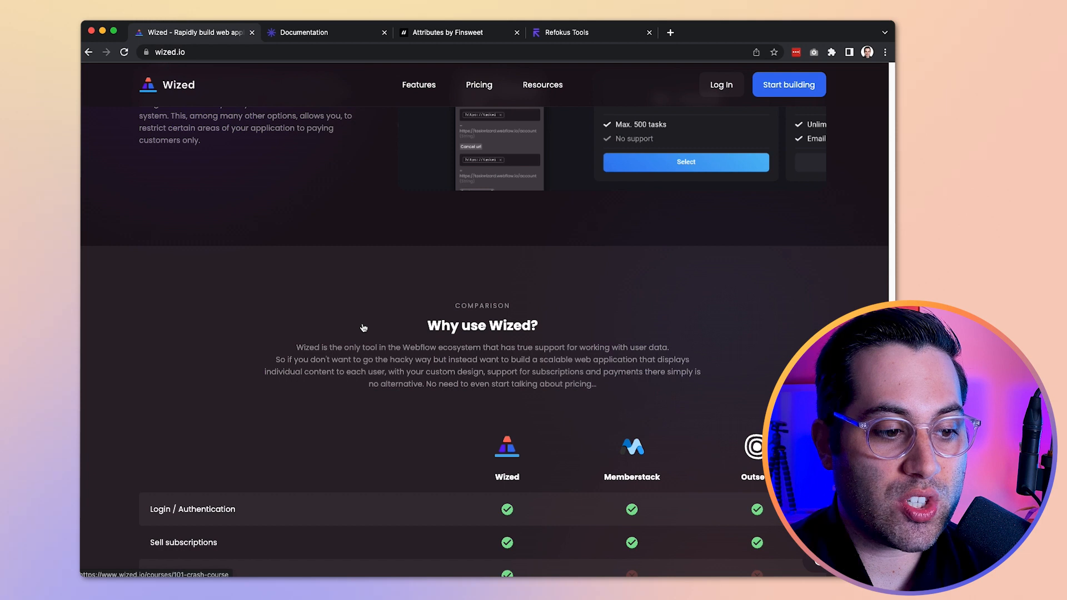
scroll("up", 3)
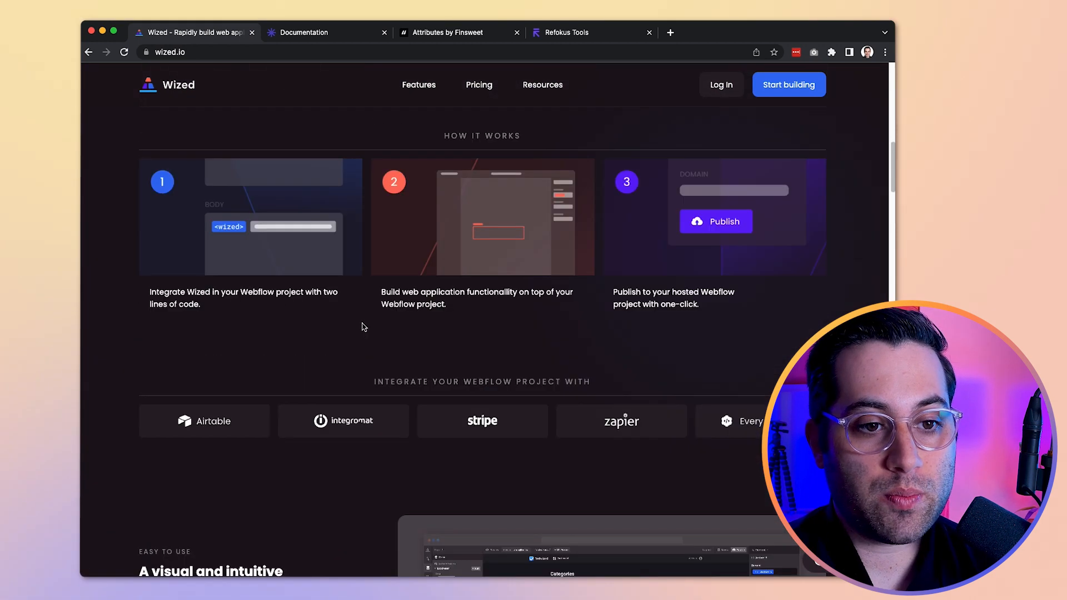
scroll("up", 3)
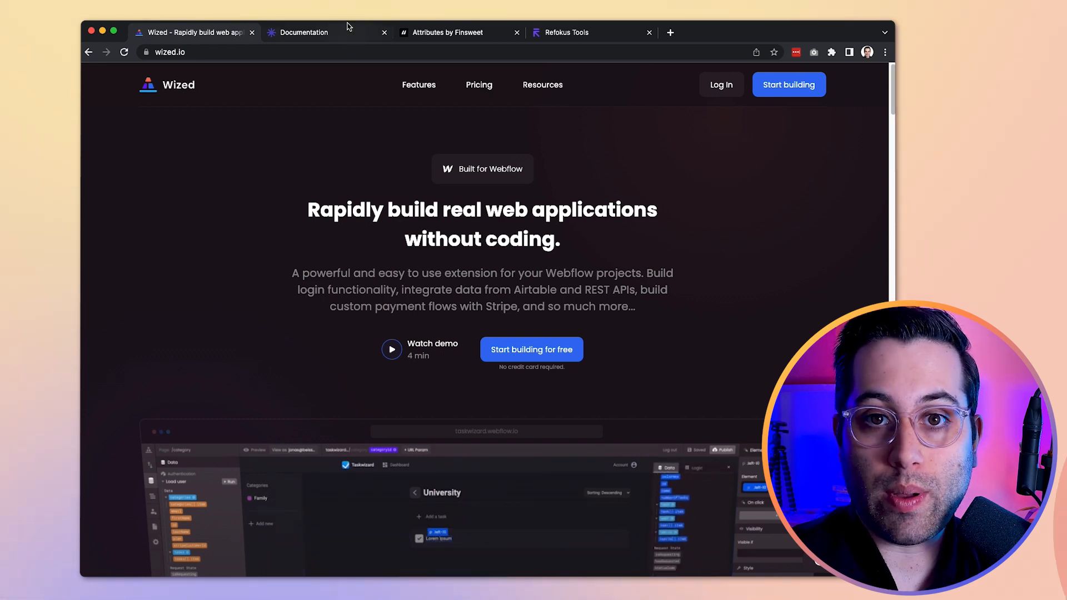
left_click(304, 33)
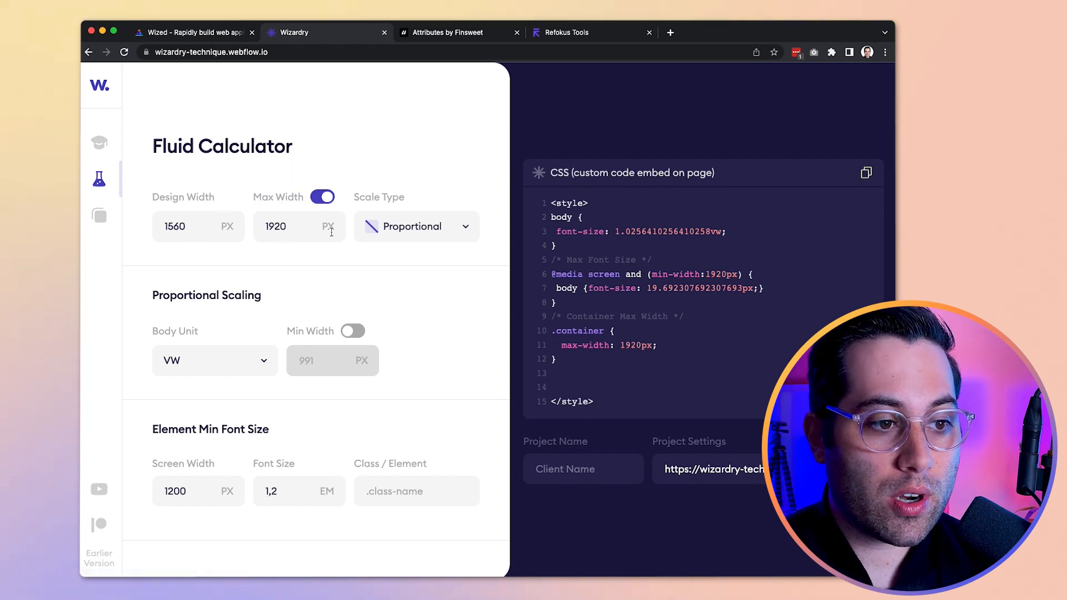
mouse_move(388, 204)
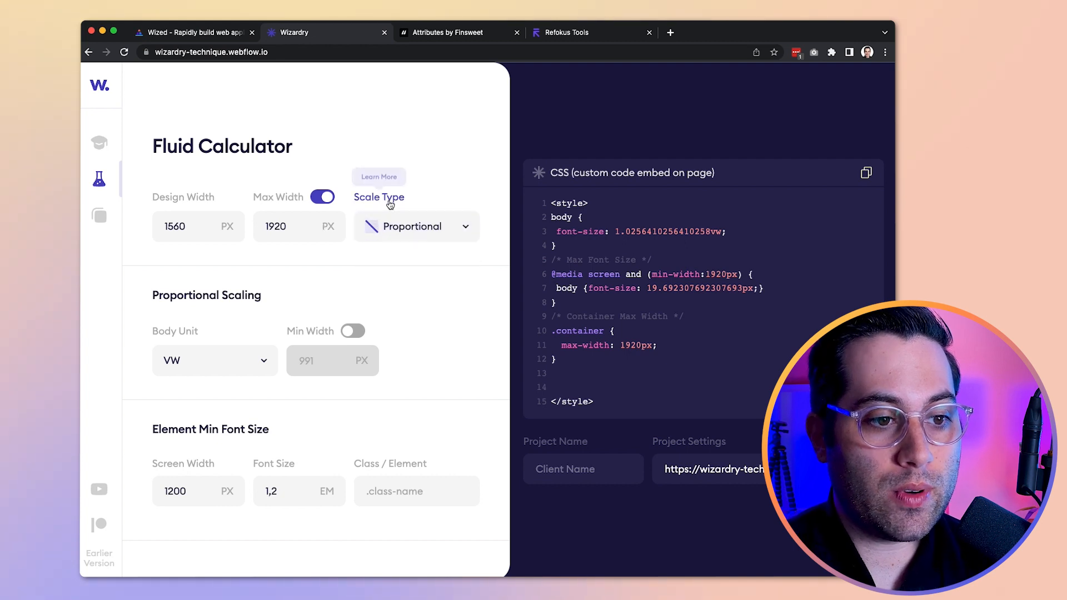
Review the Body Unit options twice, keep VW, and go to the Wizardry documentation
left_click(214, 361)
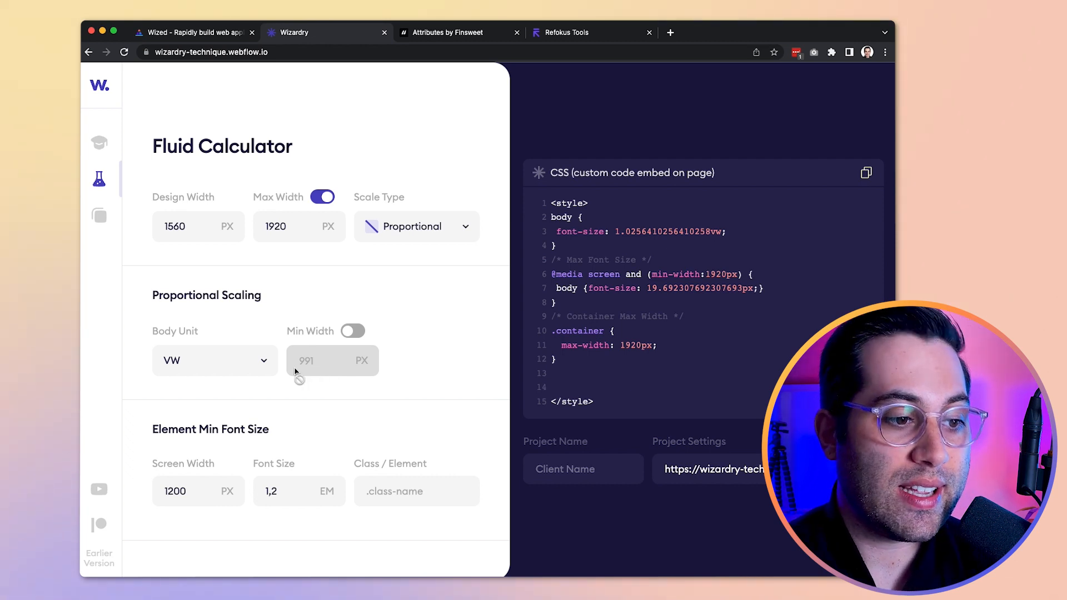
left_click(214, 360)
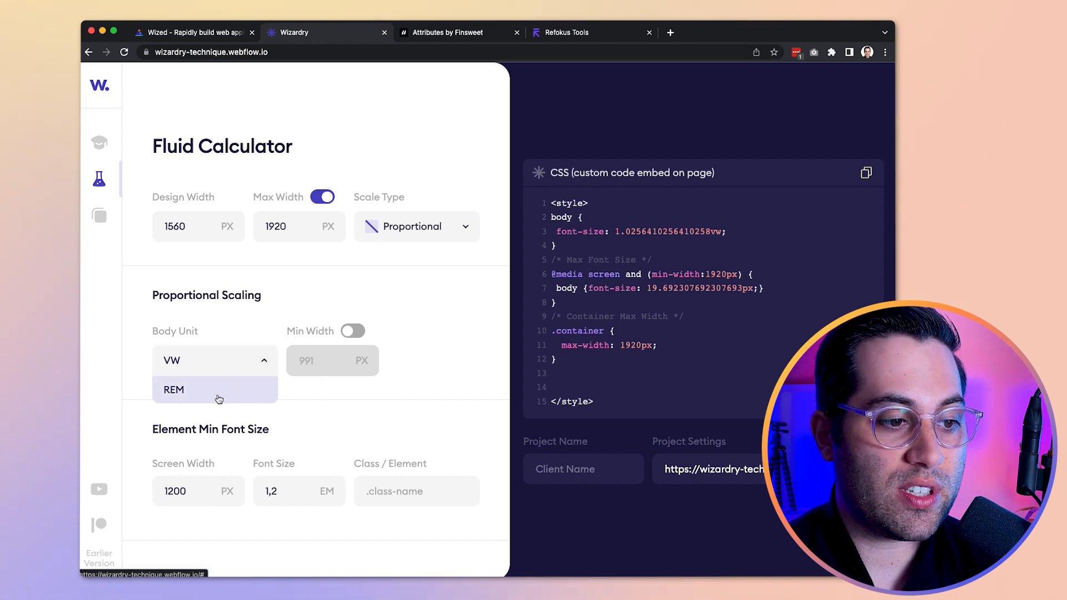
left_click(214, 361)
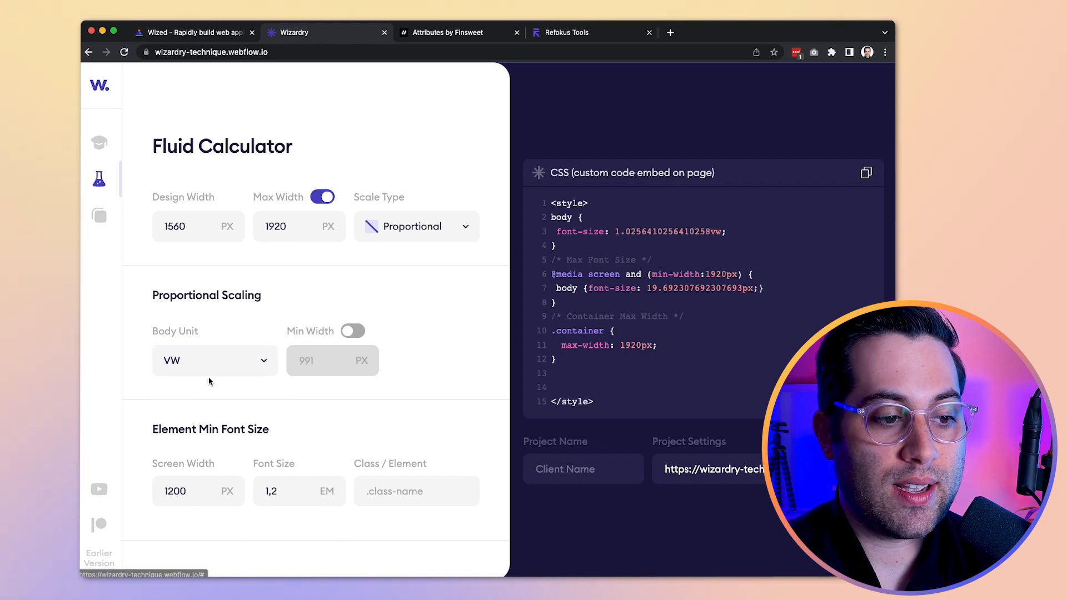
left_click(214, 361)
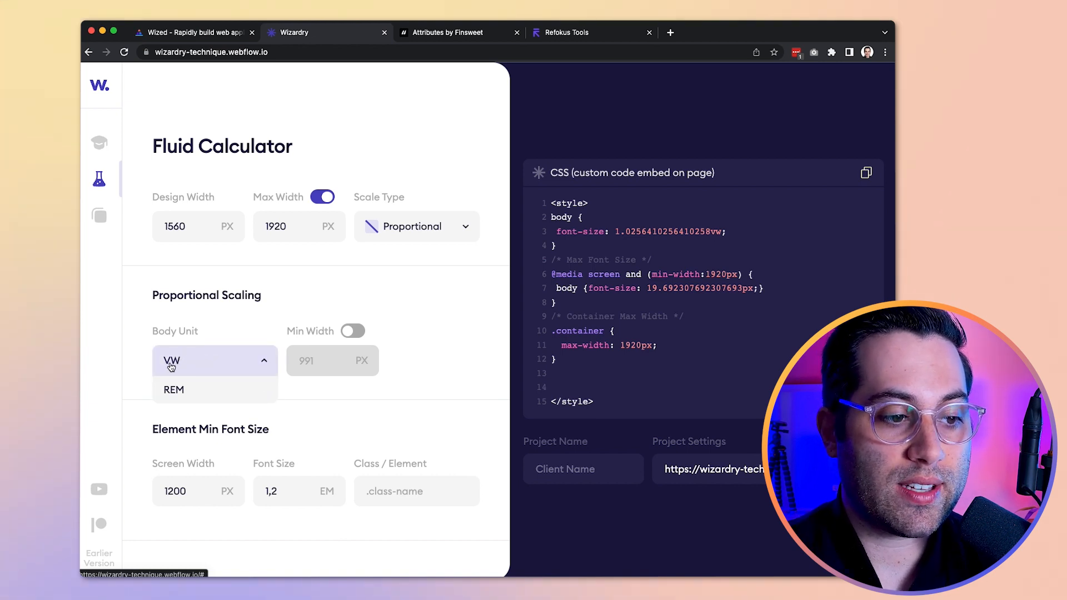
left_click(172, 361)
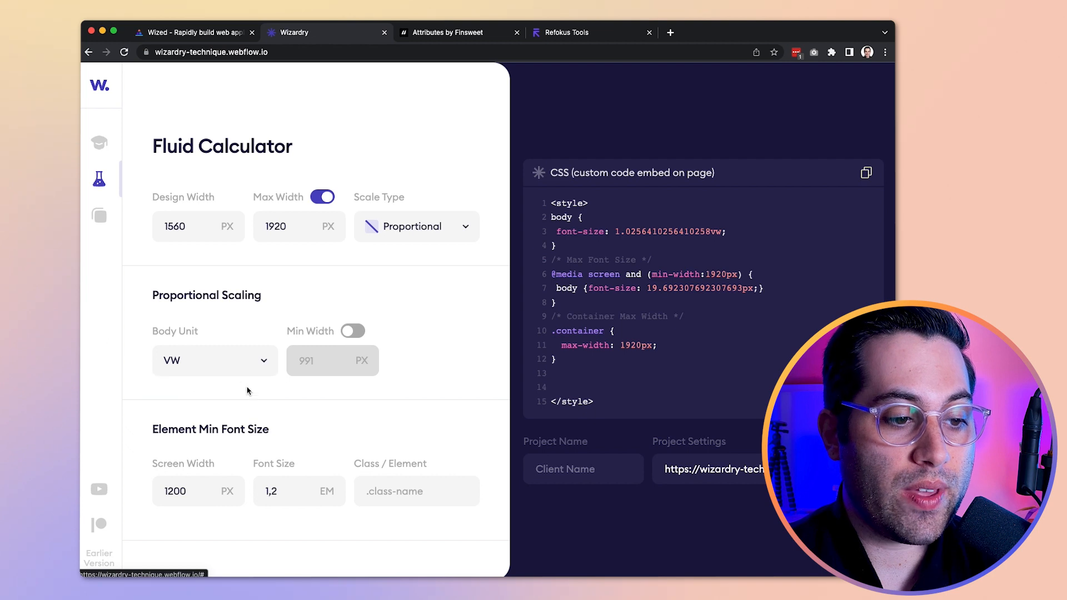
left_click(214, 361)
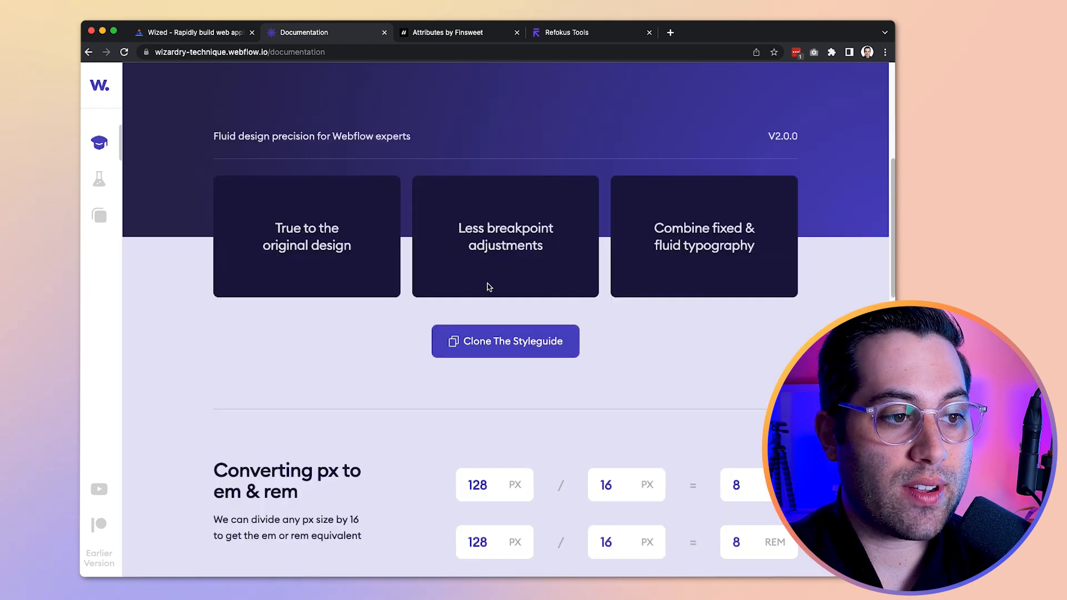
Scroll down the Wizardry documentation page
scroll("down", 3)
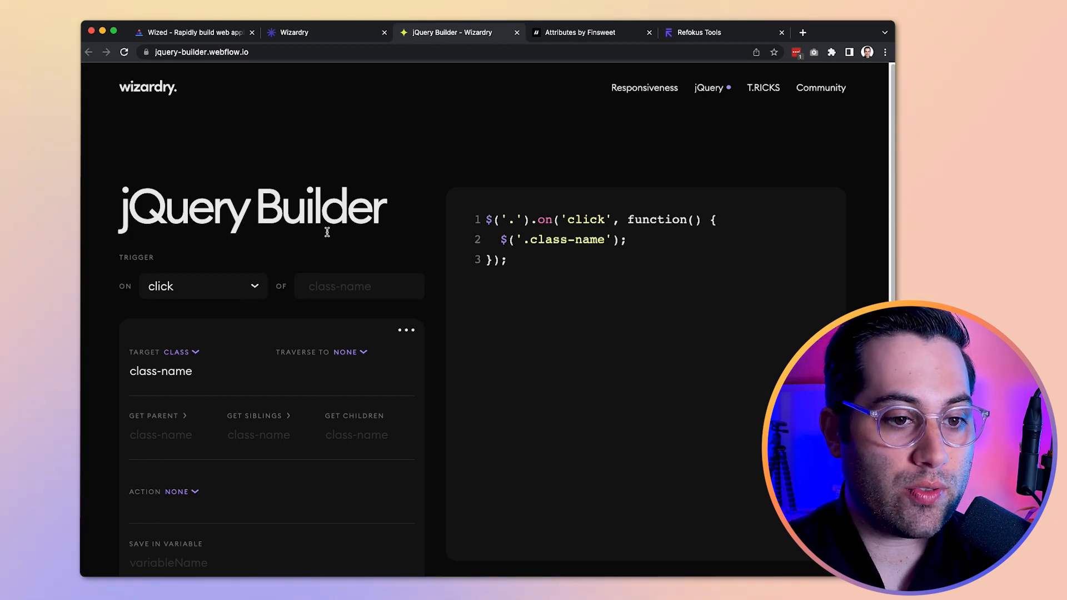
scroll("down", 3)
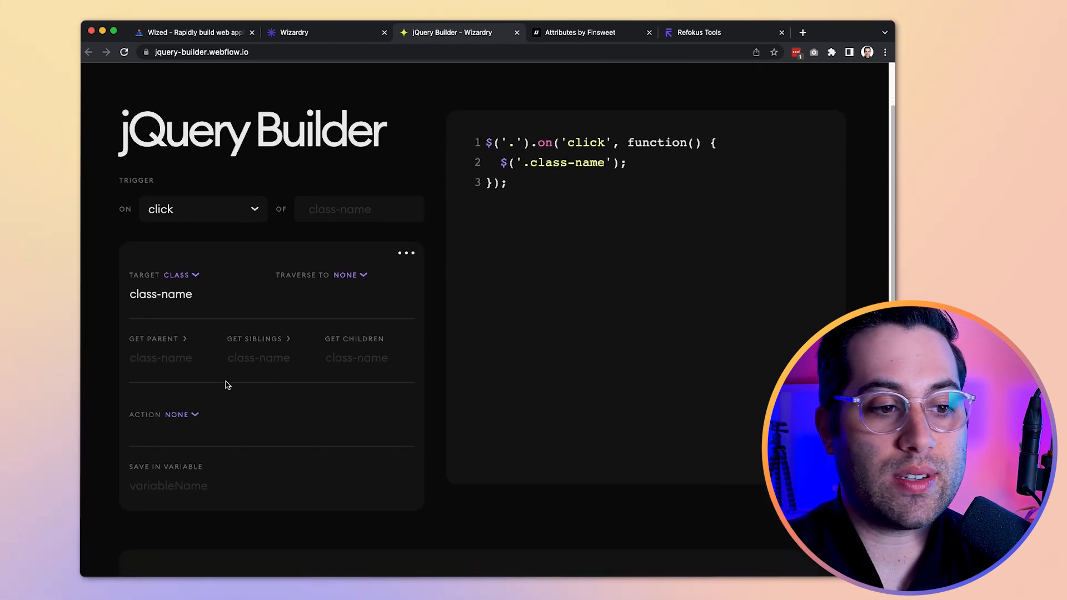
scroll("down", 3)
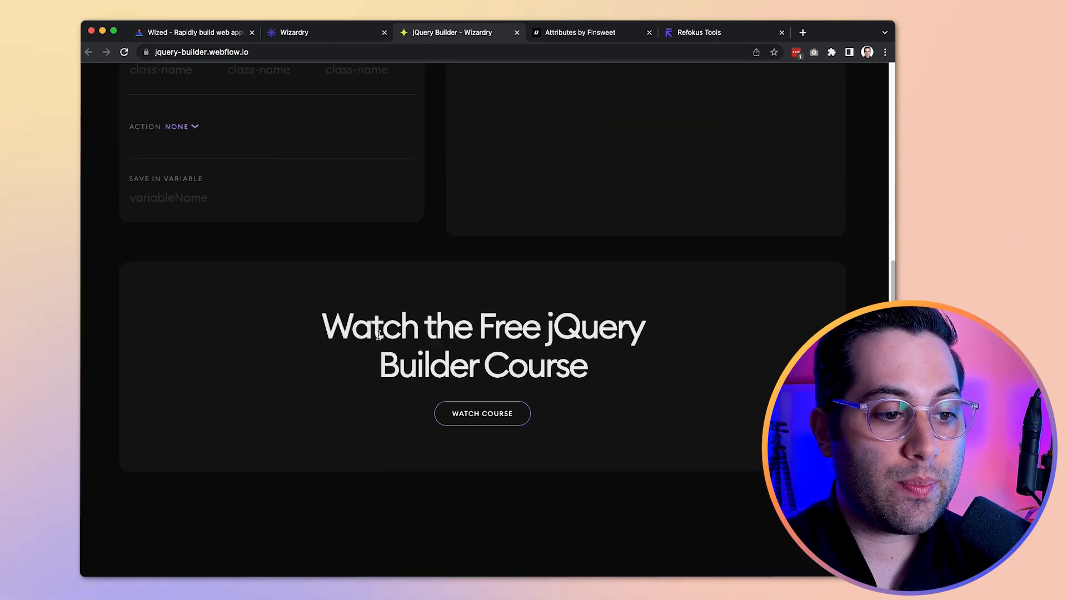
scroll("up", 3)
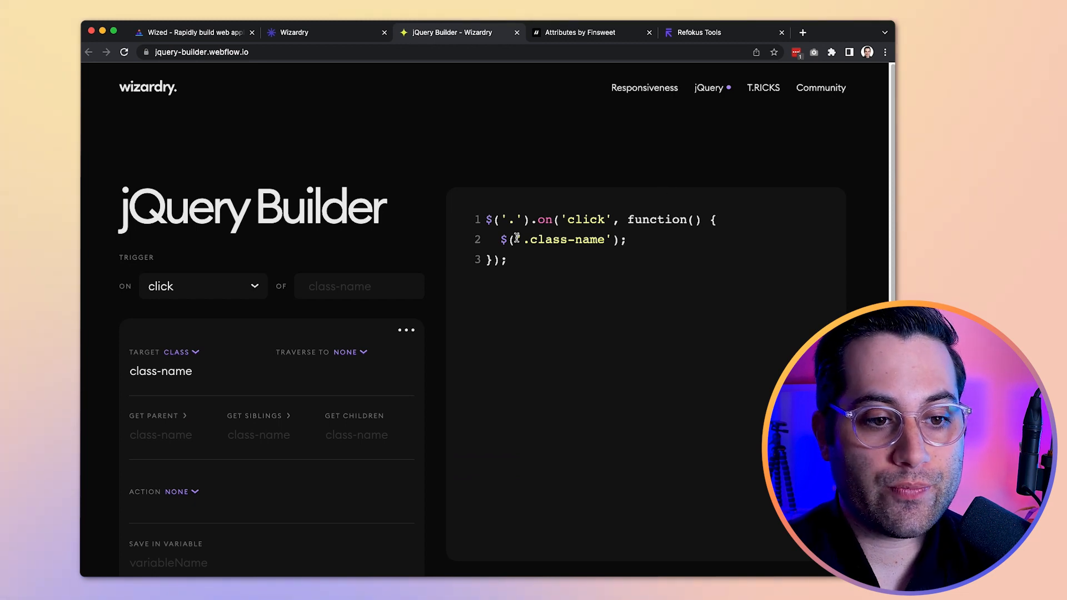
mouse_move(261, 42)
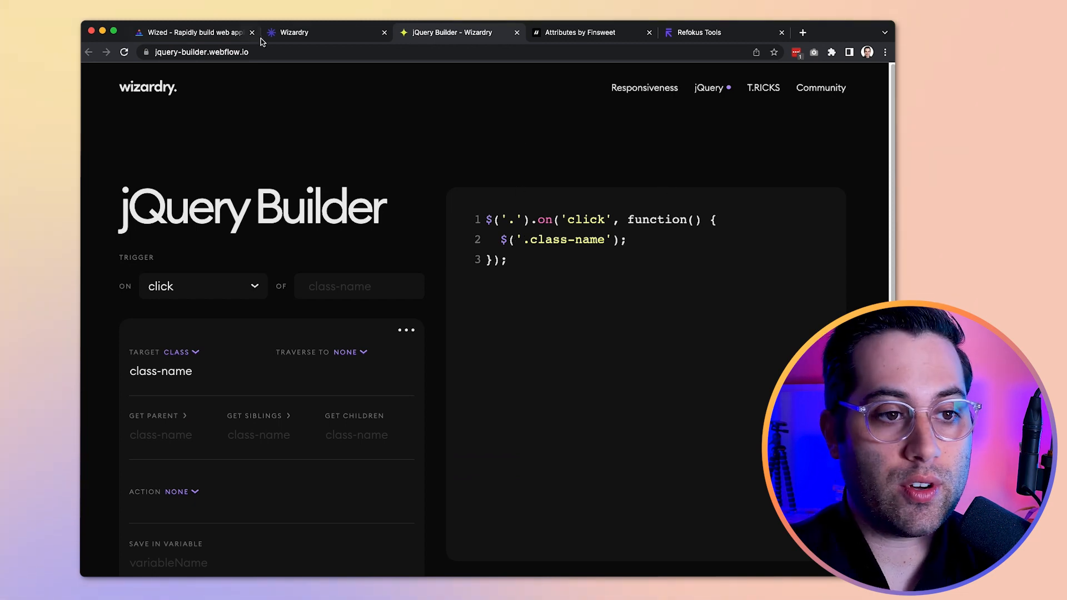
Switch back to the Wizardry Documentation tab and scroll through its hero and highlights
left_click(315, 32)
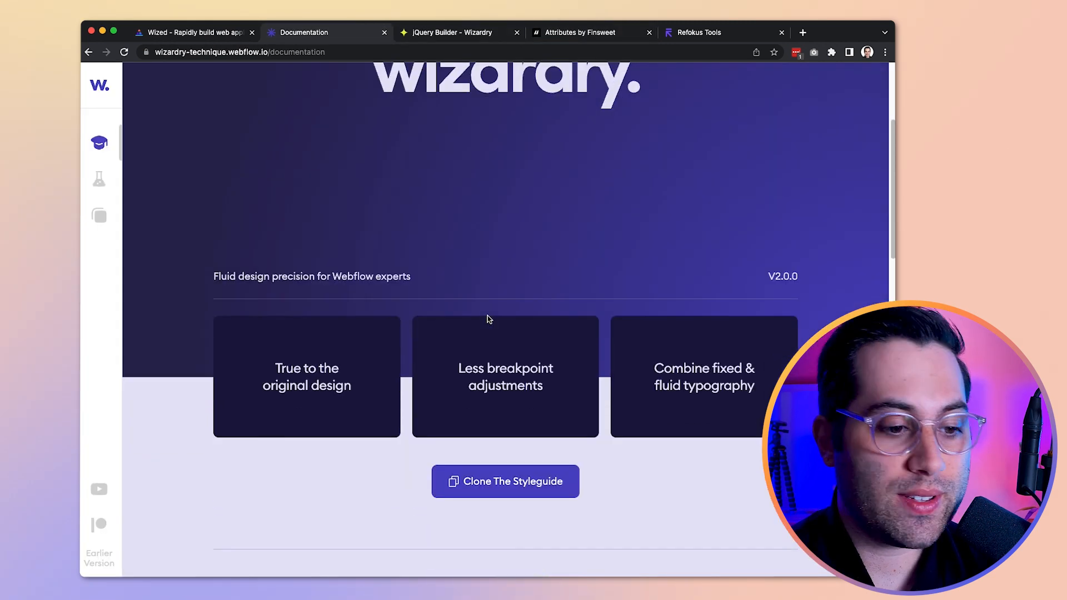
scroll("down", 3)
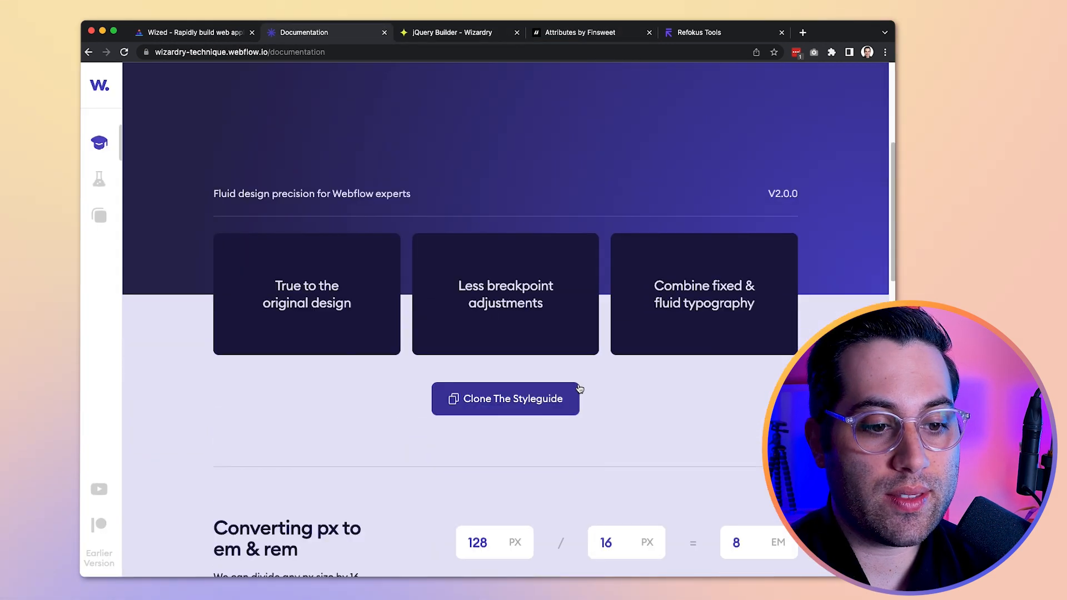
scroll("down", 3)
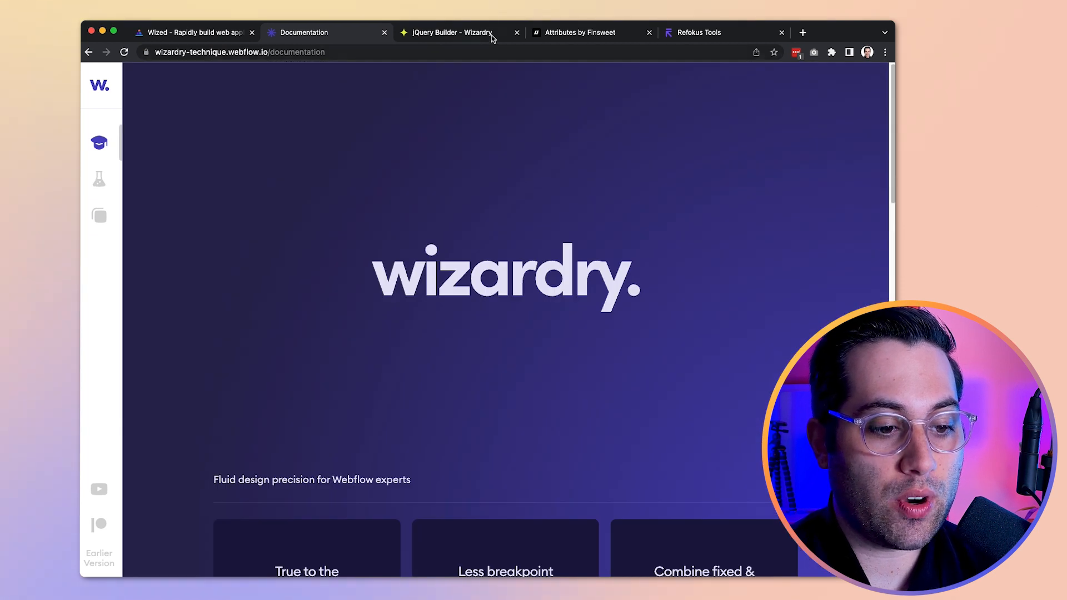
Switch to Attributes by Finsweet and scroll through solution cards like CMS Filter and CMS Load
left_click(580, 32)
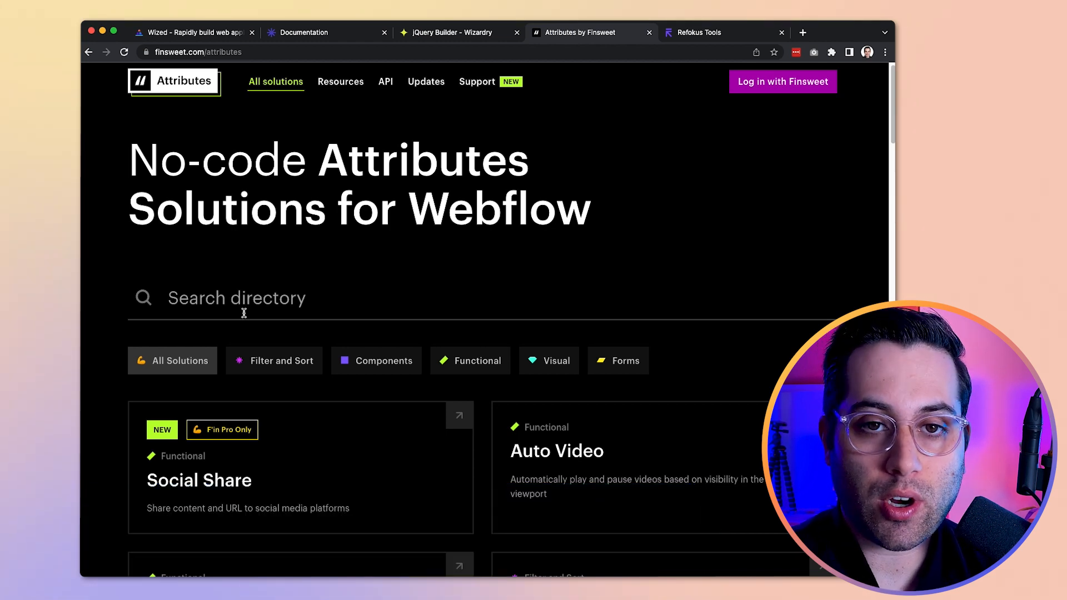
scroll("down", 3)
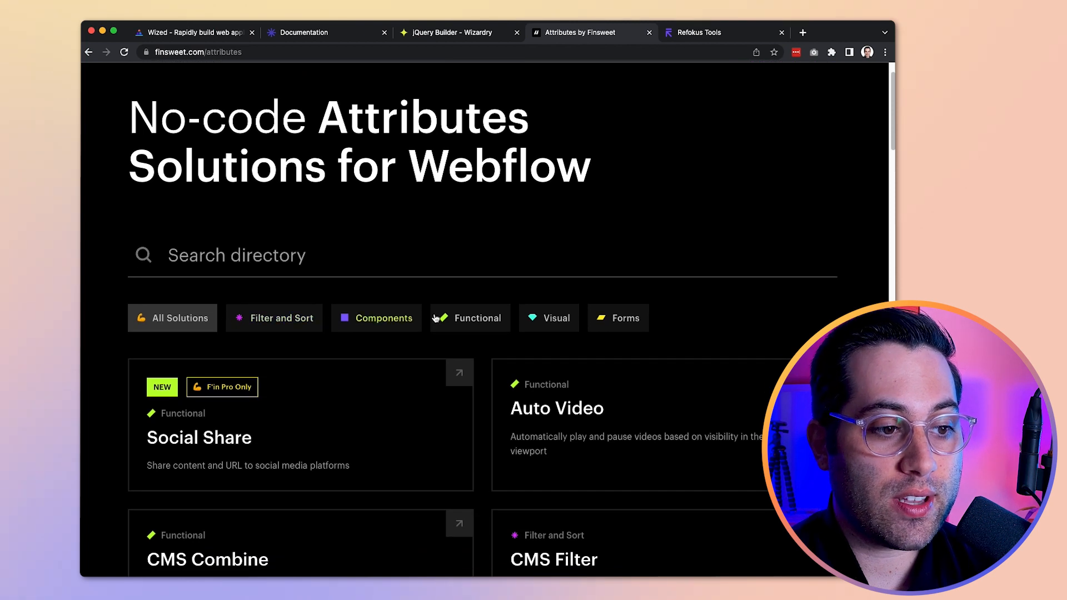
scroll("down", 3)
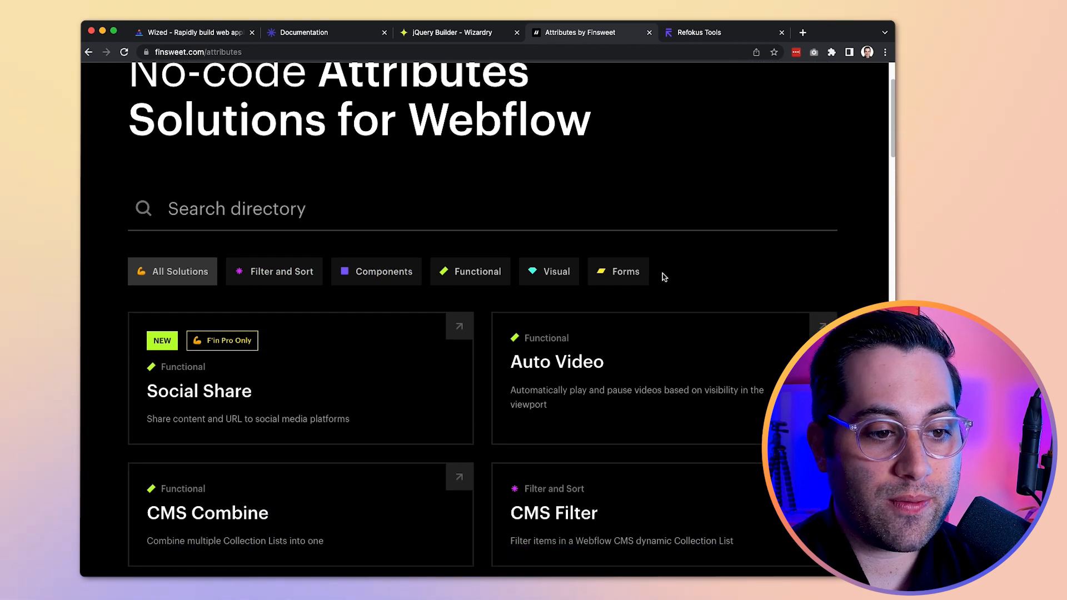
scroll("down", 3)
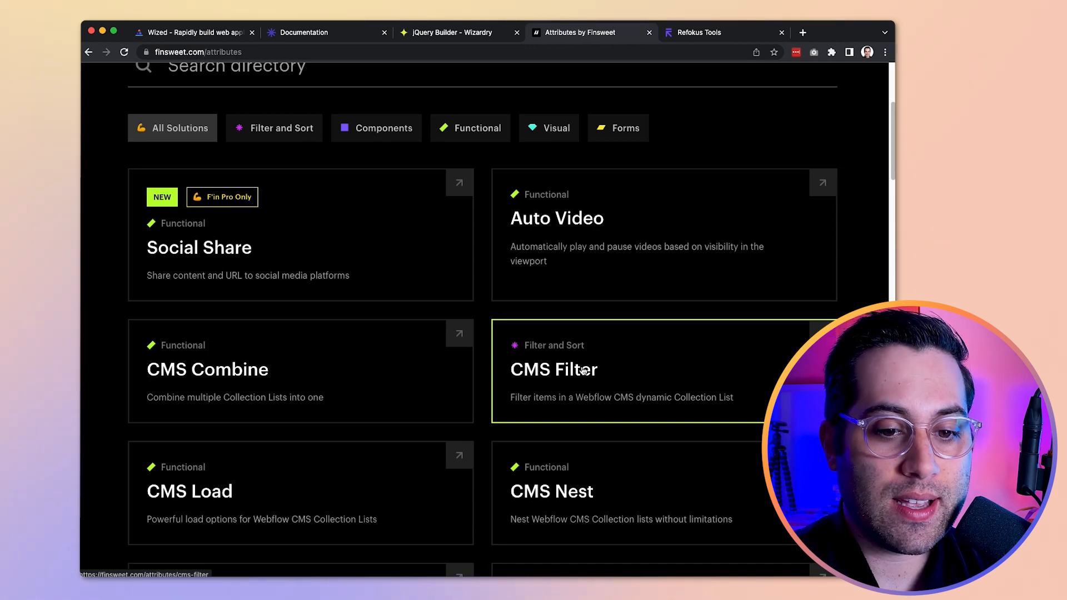
mouse_move(228, 270)
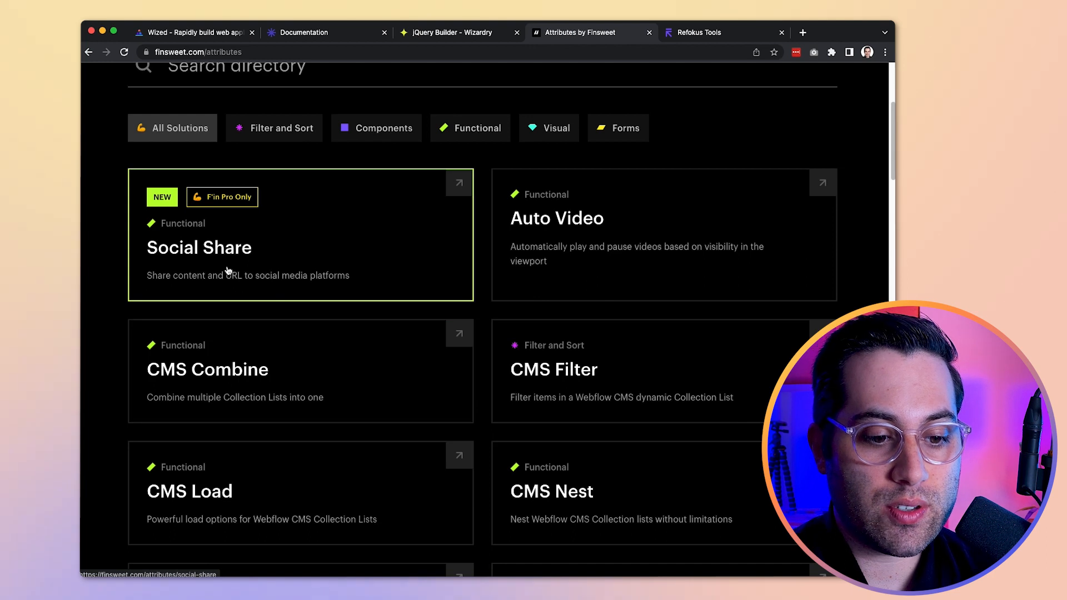
scroll("down", 3)
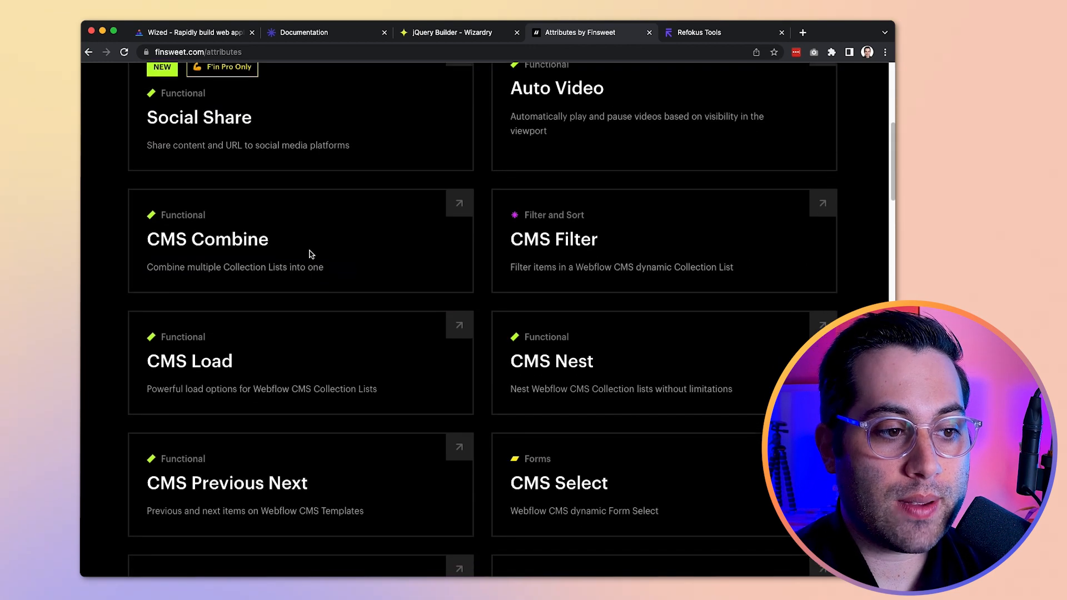
scroll("down", 3)
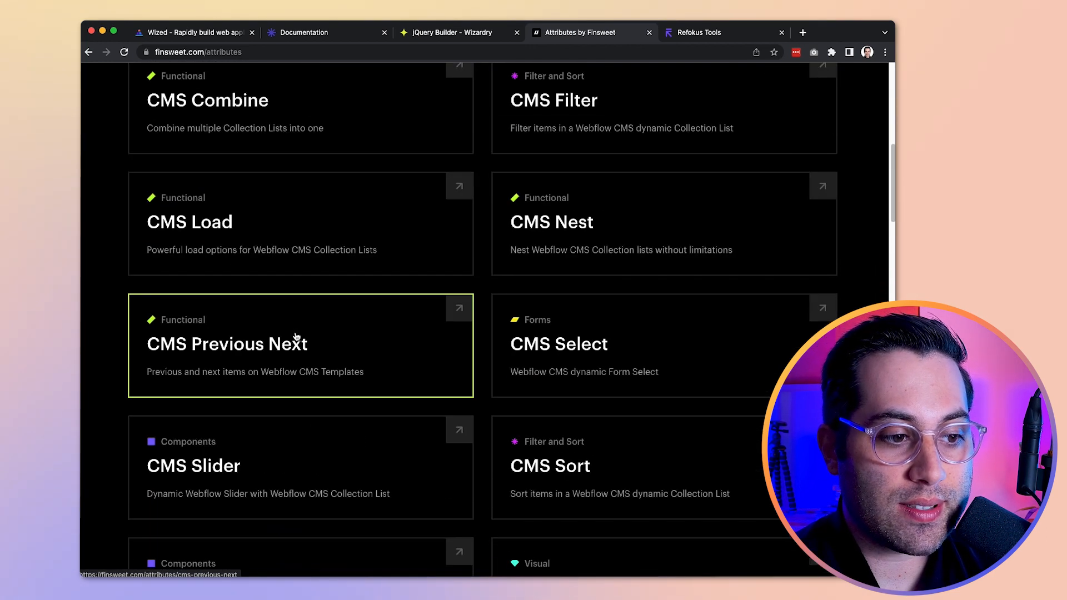
scroll("down", 3)
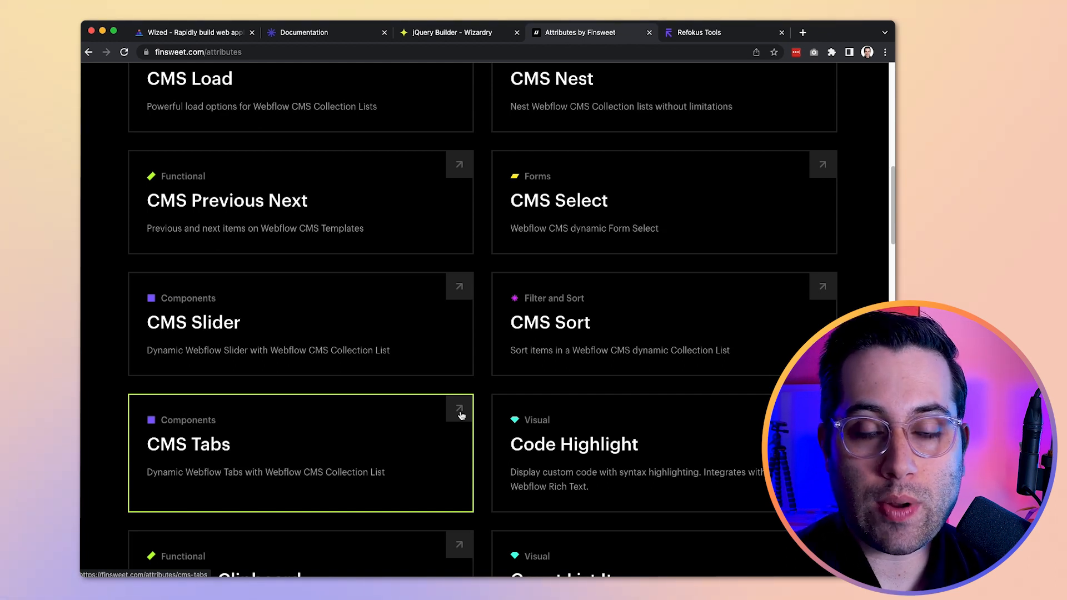
scroll("down", 3)
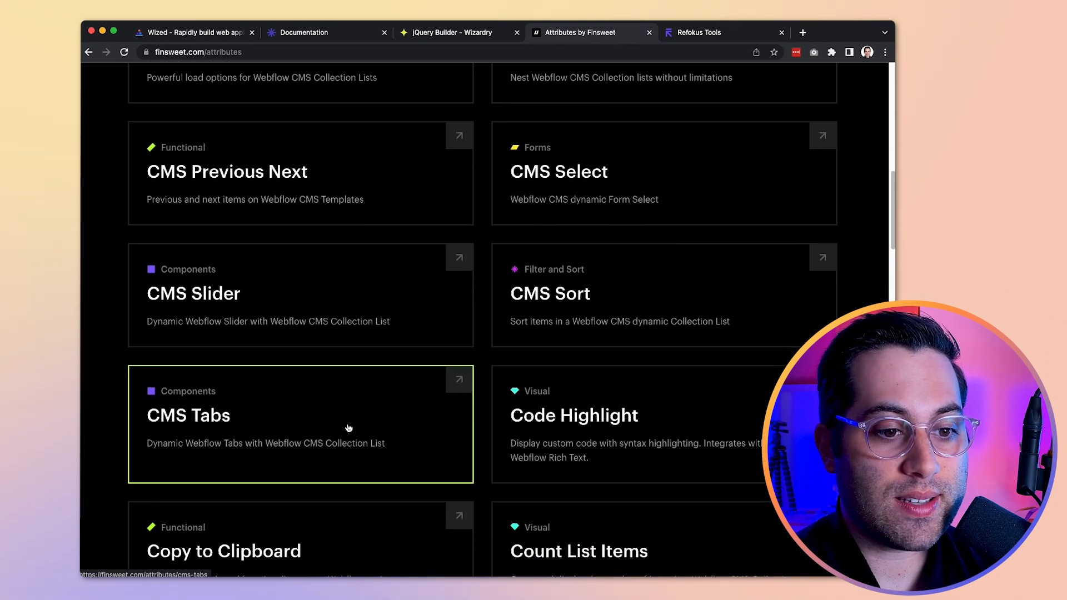
scroll("down", 3)
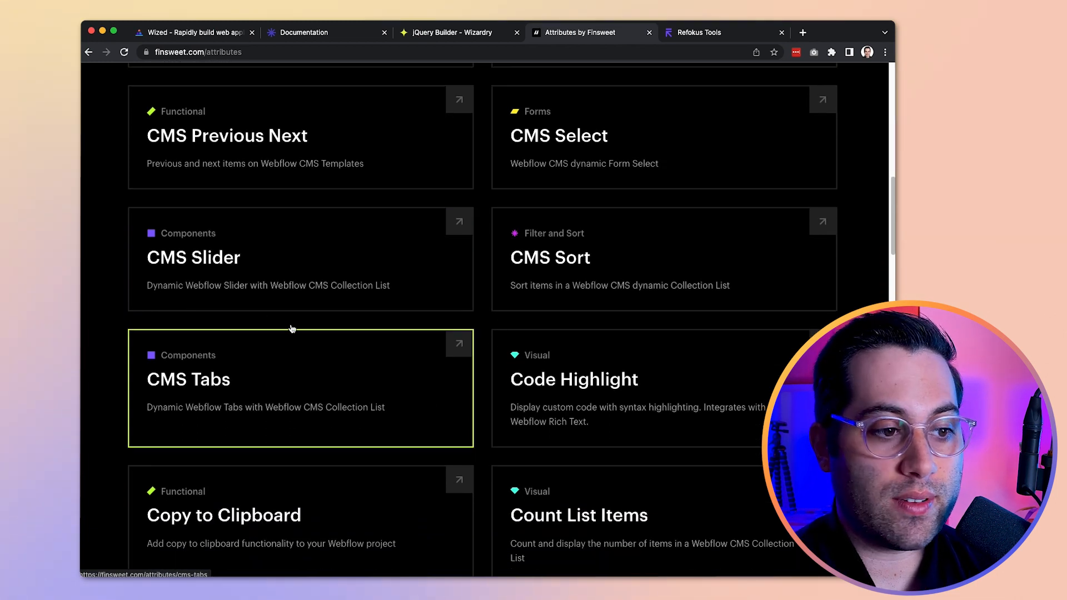
scroll("down", 3)
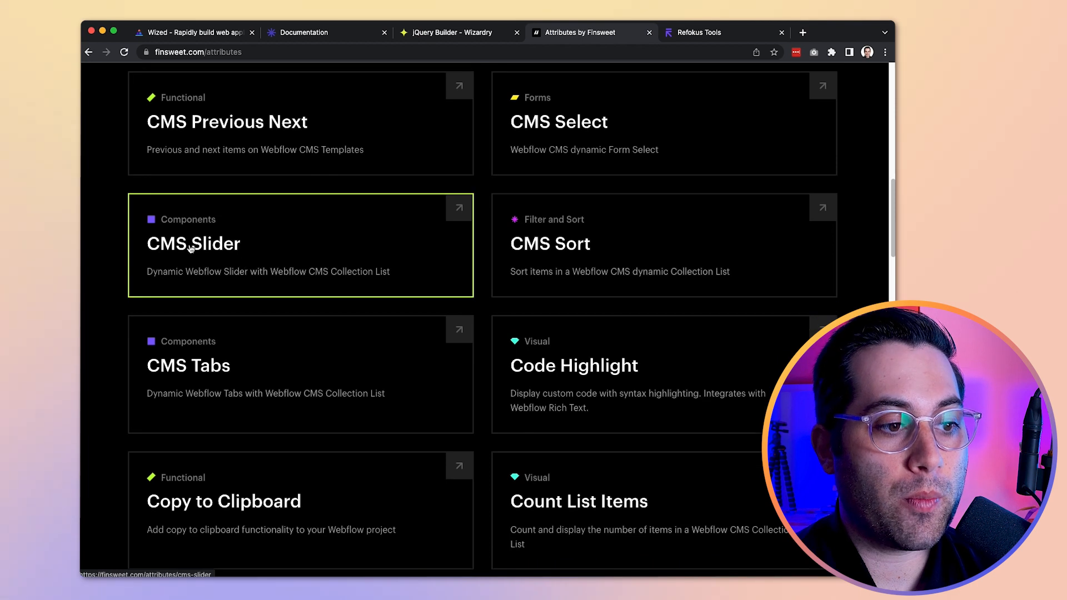
scroll("down", 3)
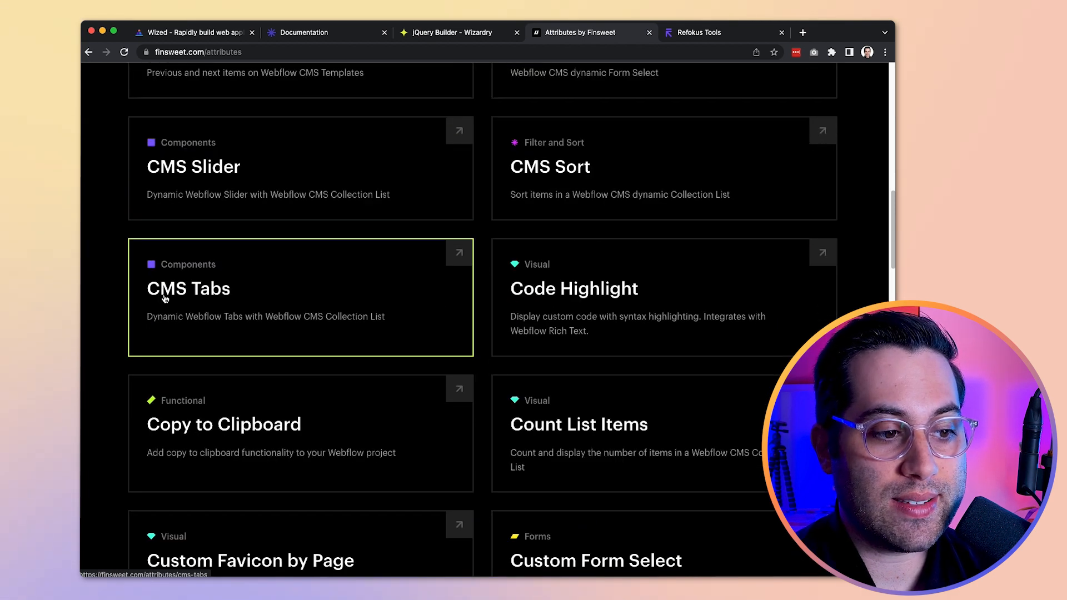
scroll("down", 3)
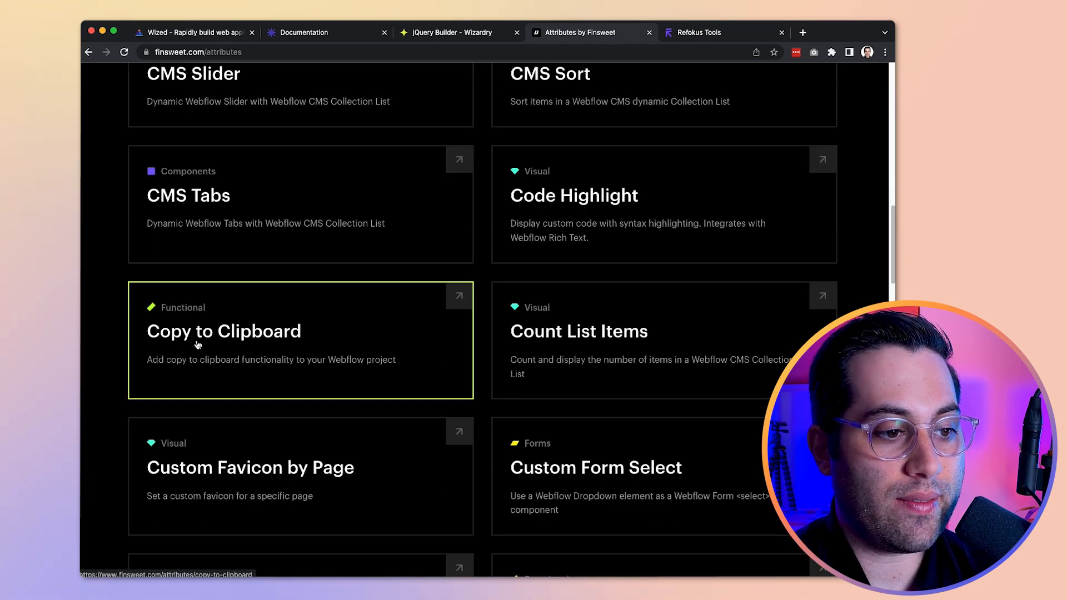
mouse_move(316, 347)
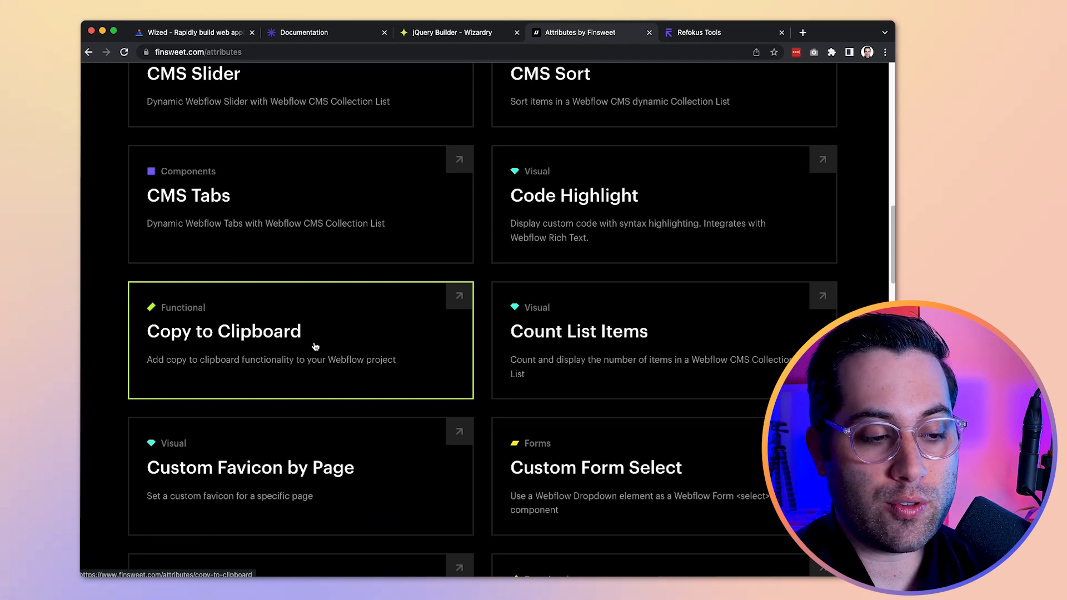
scroll("down", 3)
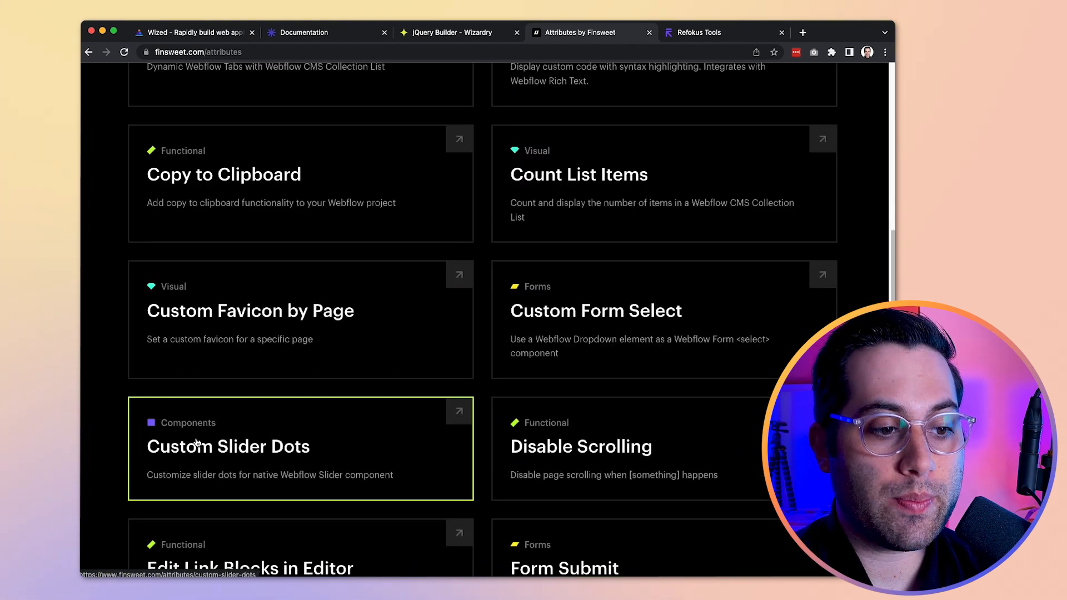
scroll("down", 3)
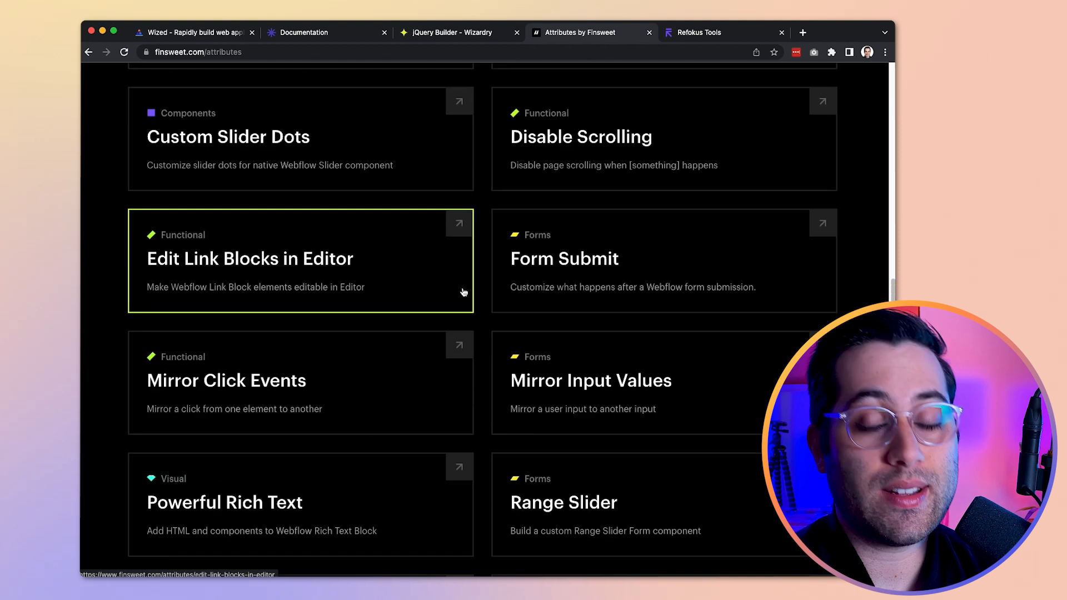
scroll("down", 3)
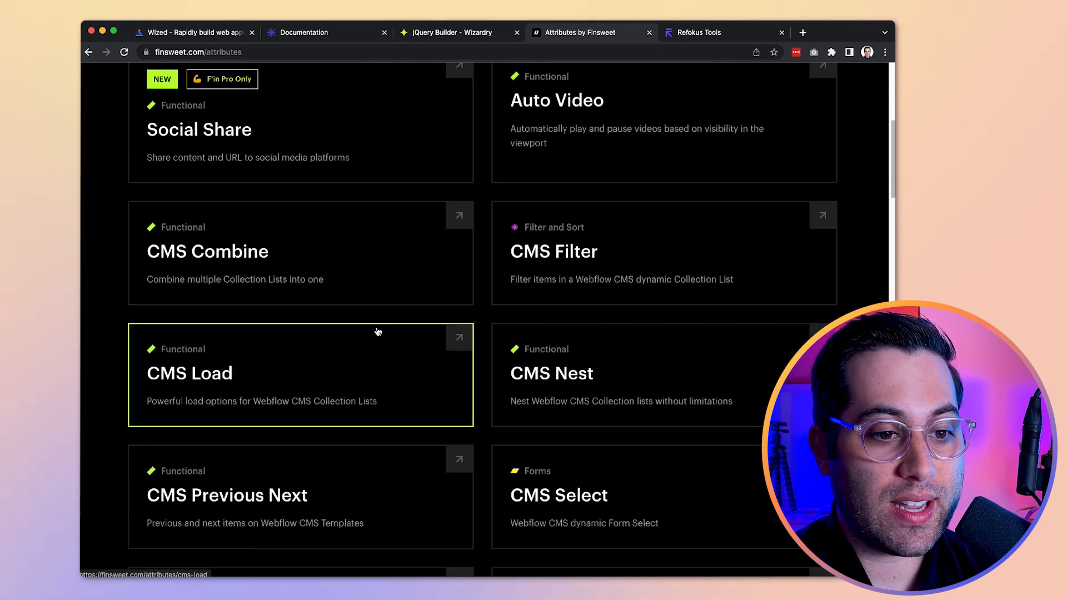
scroll("up", 3)
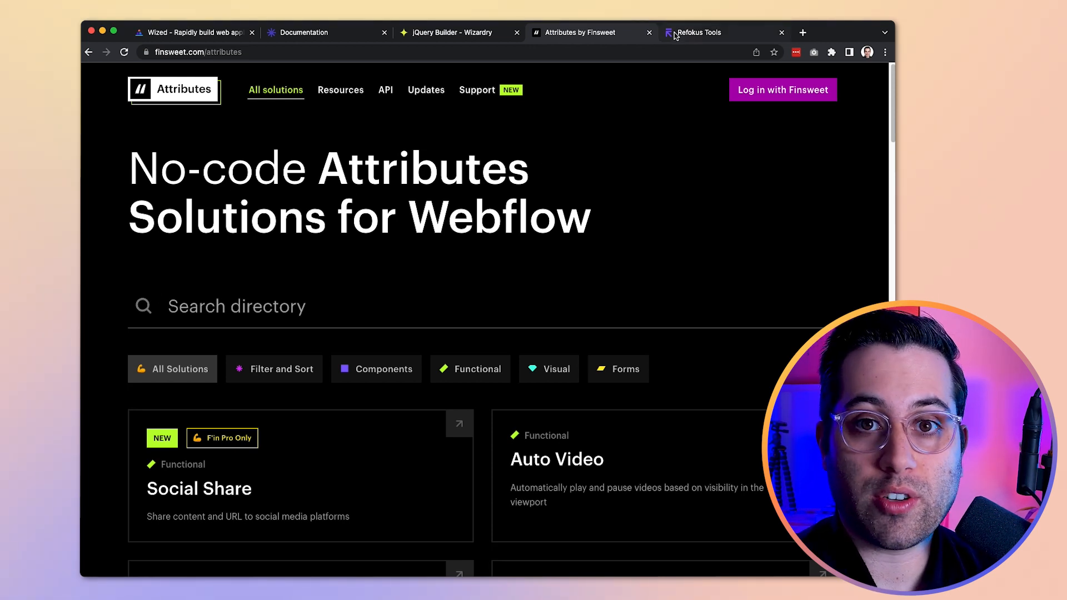
Switch to the Refokus Tools browser tab
left_click(702, 33)
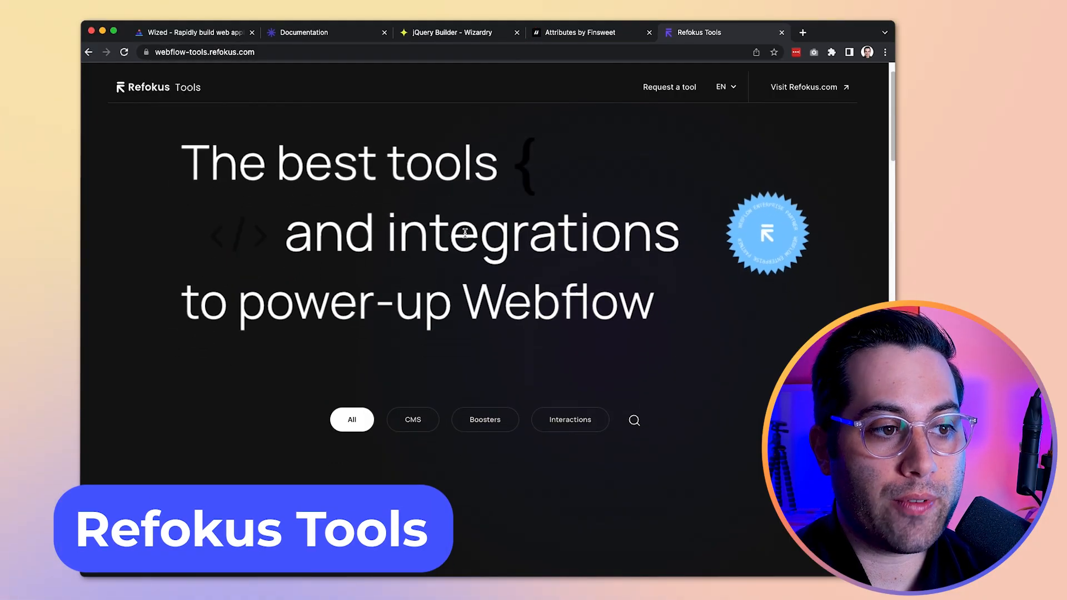
scroll("down", 3)
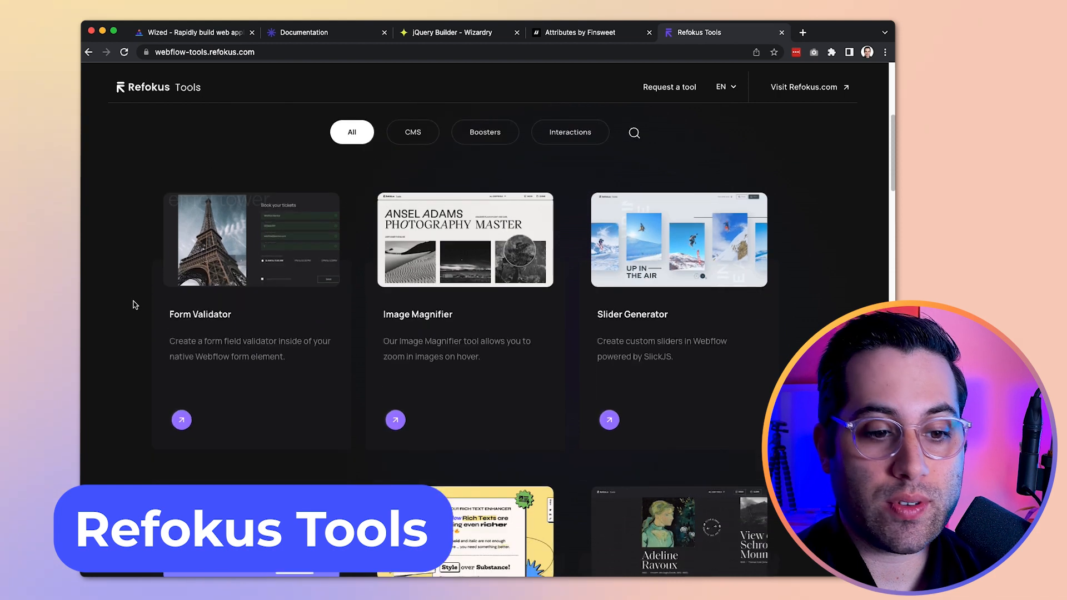
scroll("down", 3)
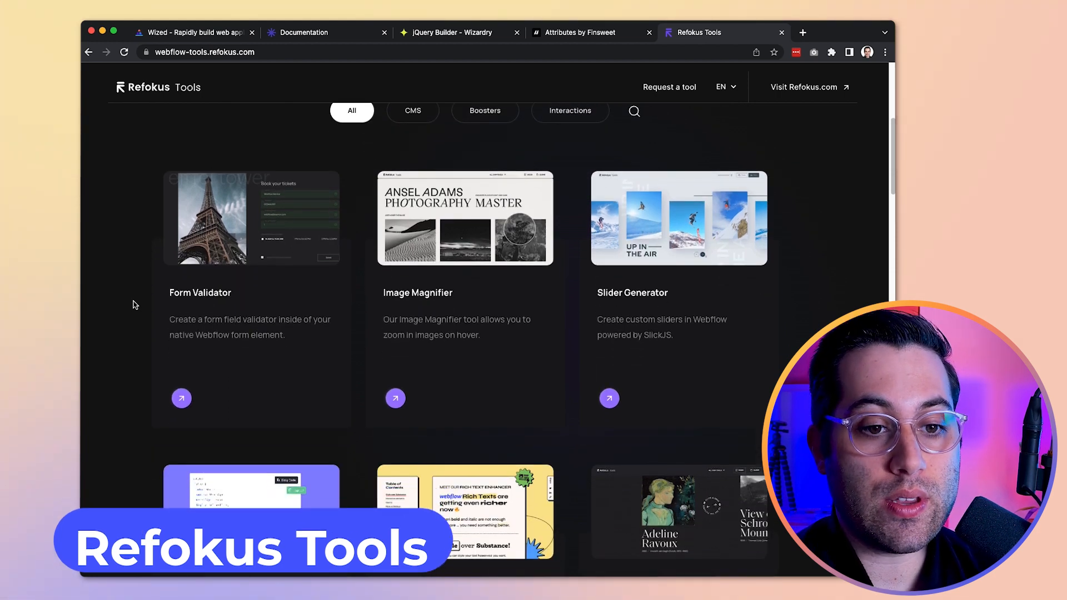
scroll("down", 3)
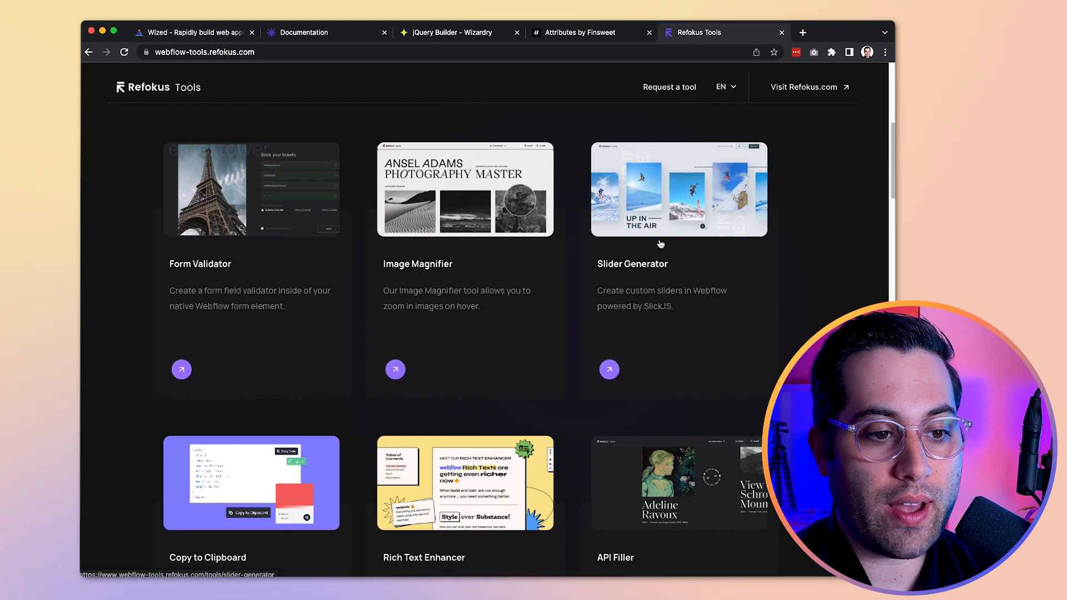
scroll("down", 3)
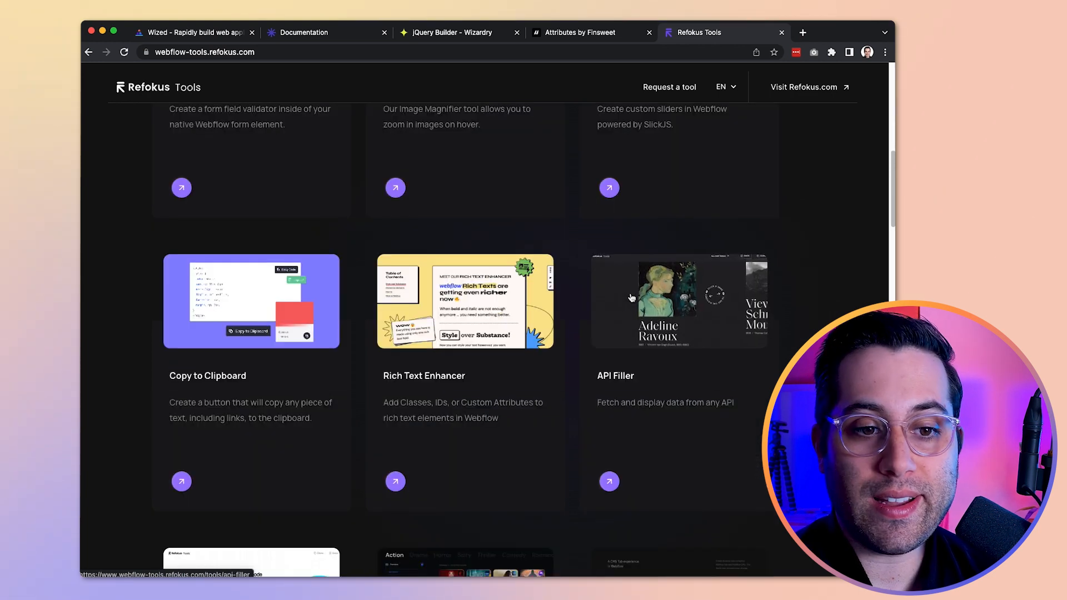
scroll("down", 3)
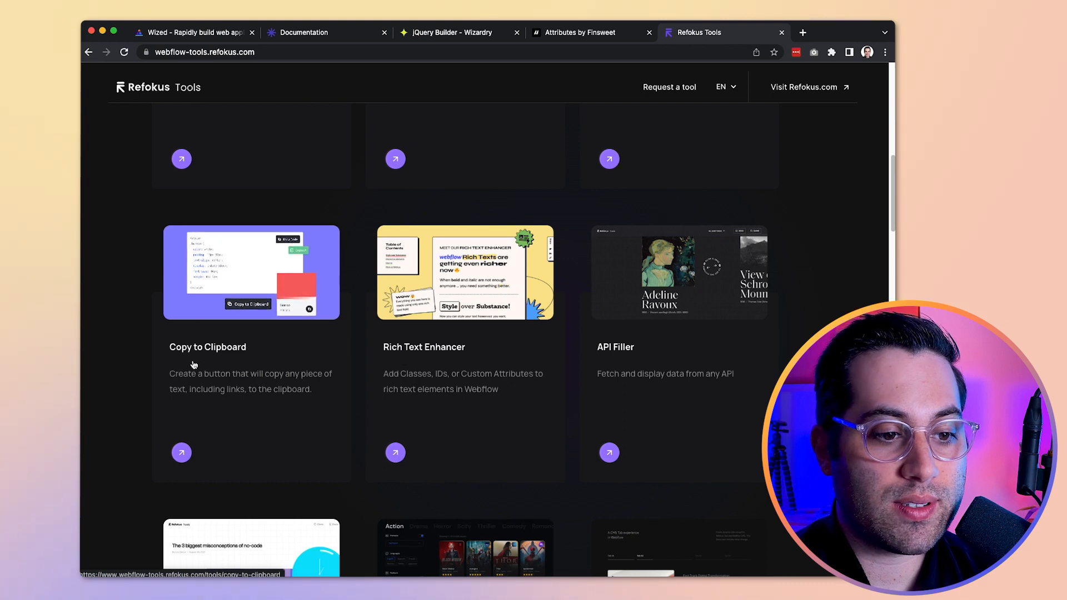
scroll("down", 3)
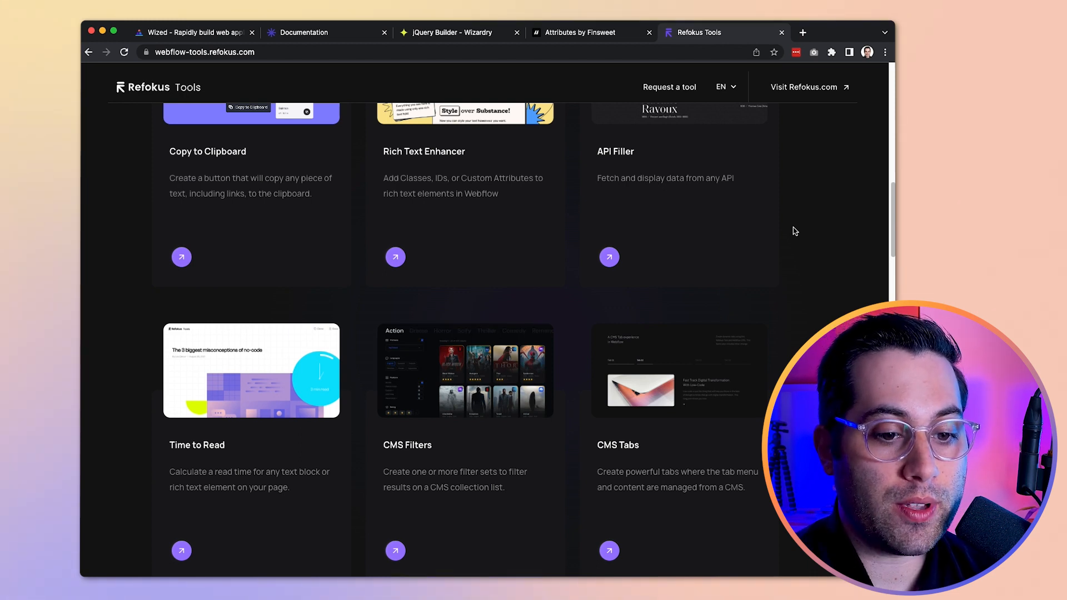
scroll("down", 3)
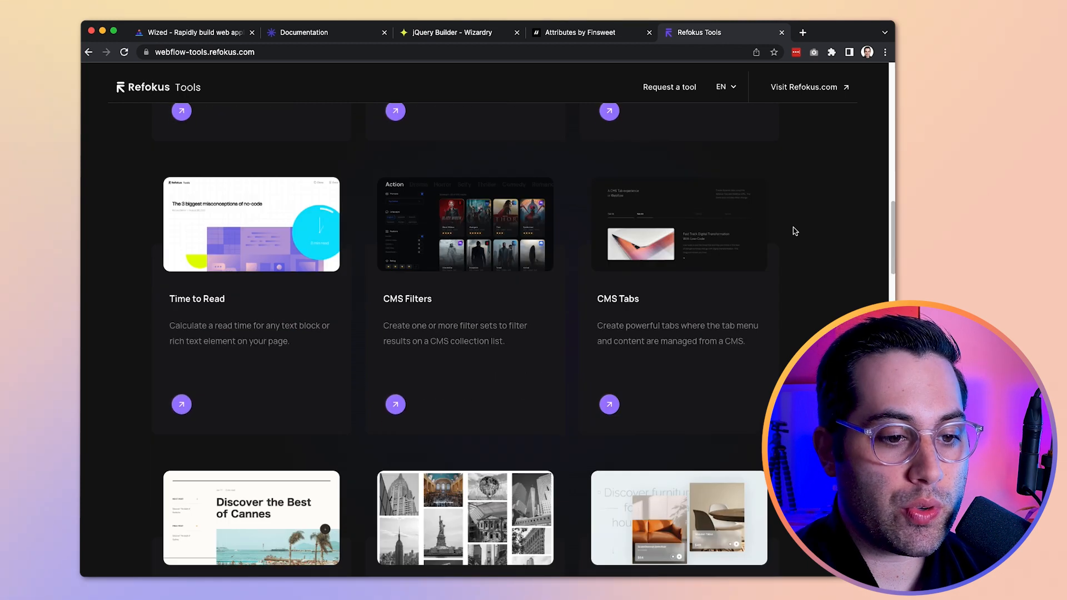